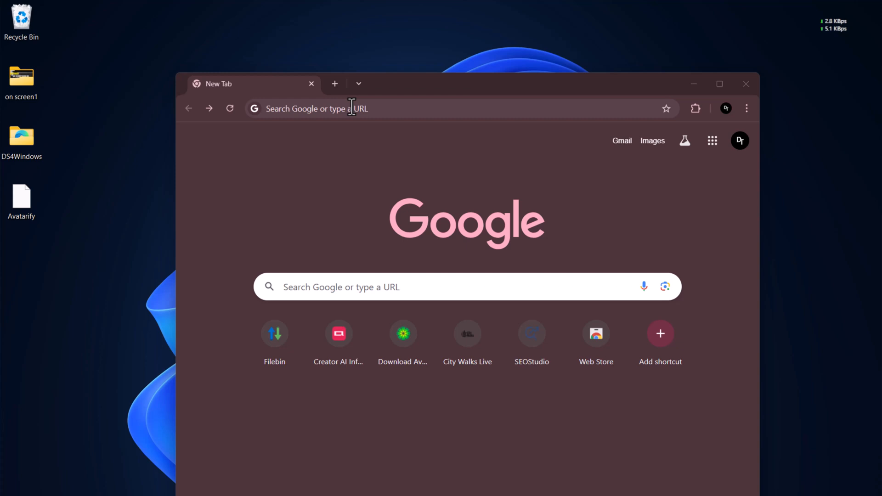
- Search for 'kaggle' and open Kaggle's Login or Register page from the results
text(kaggle)
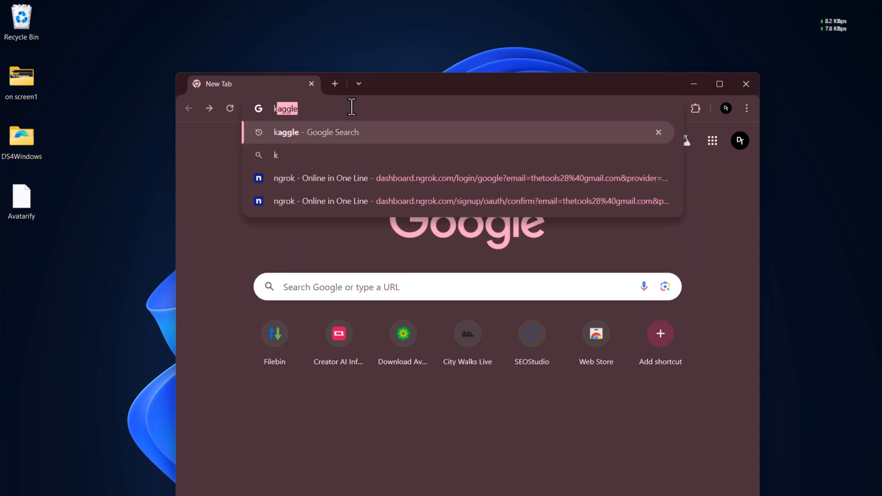
text(a)
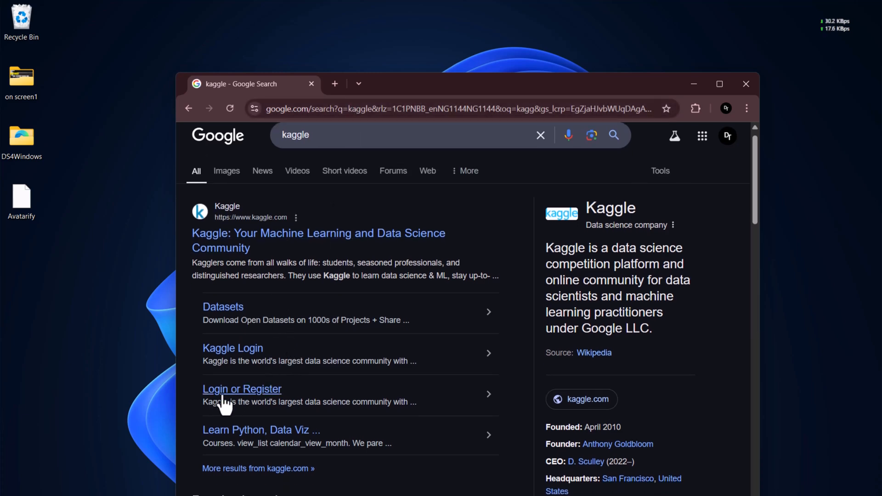
click(242, 389)
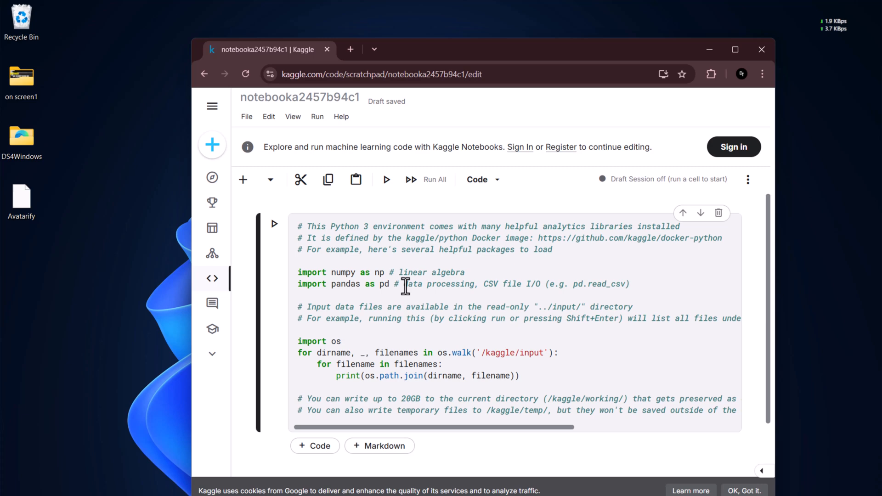
mouse_move(705, 131)
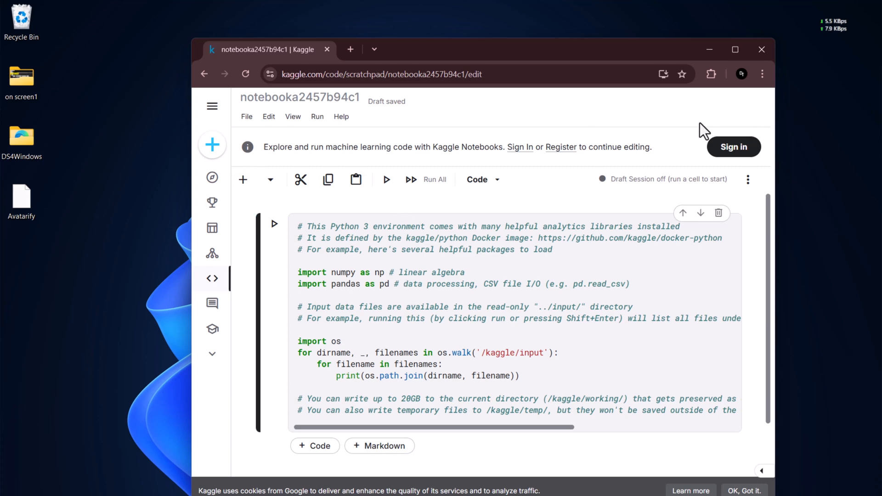
mouse_move(733, 147)
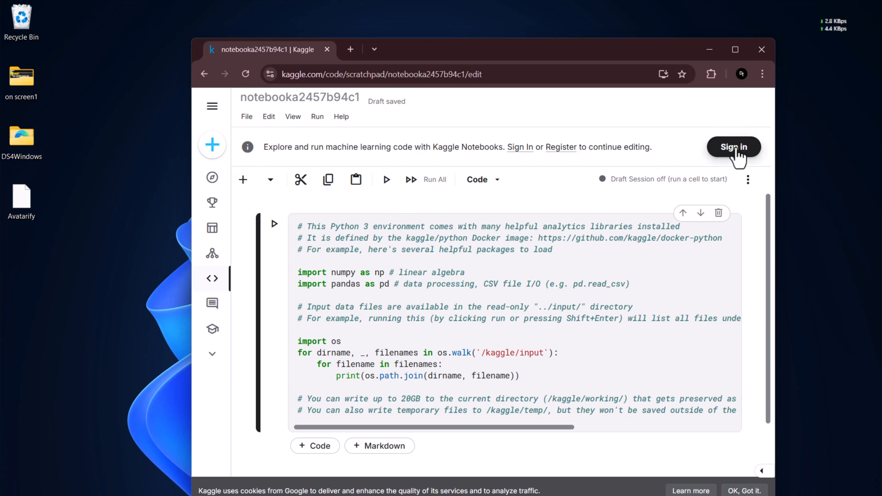
- Choose Sign in, then Register with Google, and approve the Google consent screen
click(733, 147)
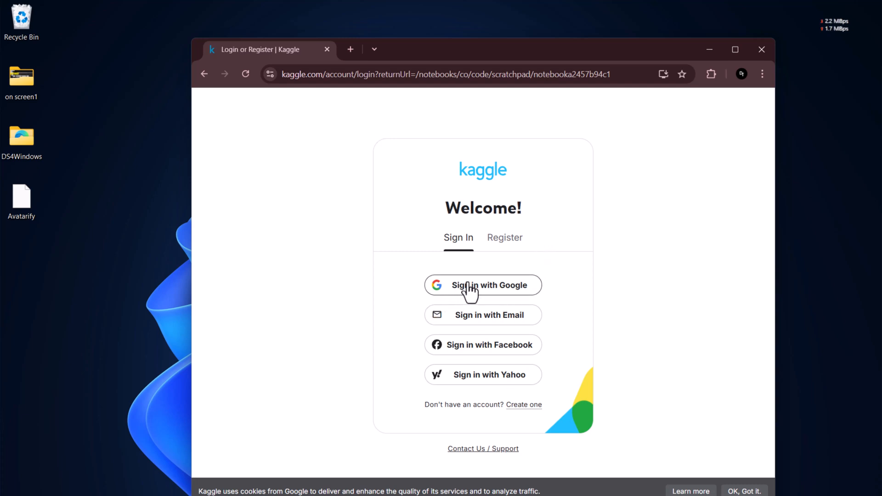
click(503, 237)
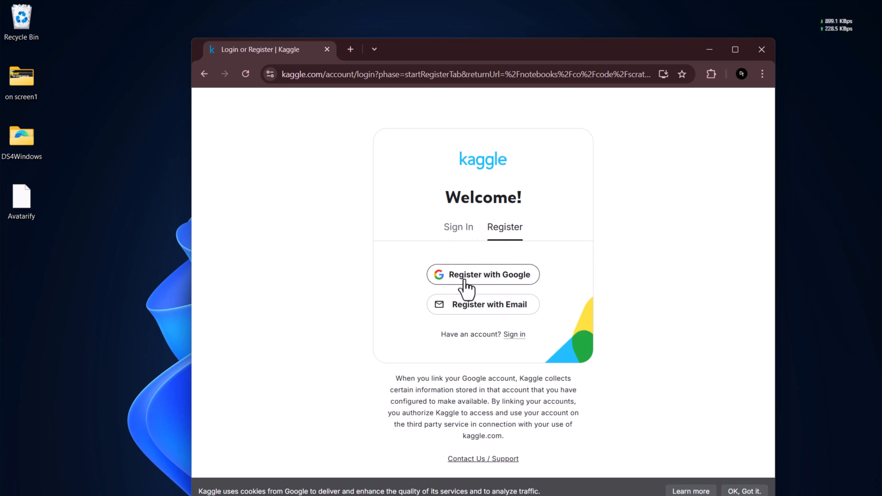
mouse_move(478, 288)
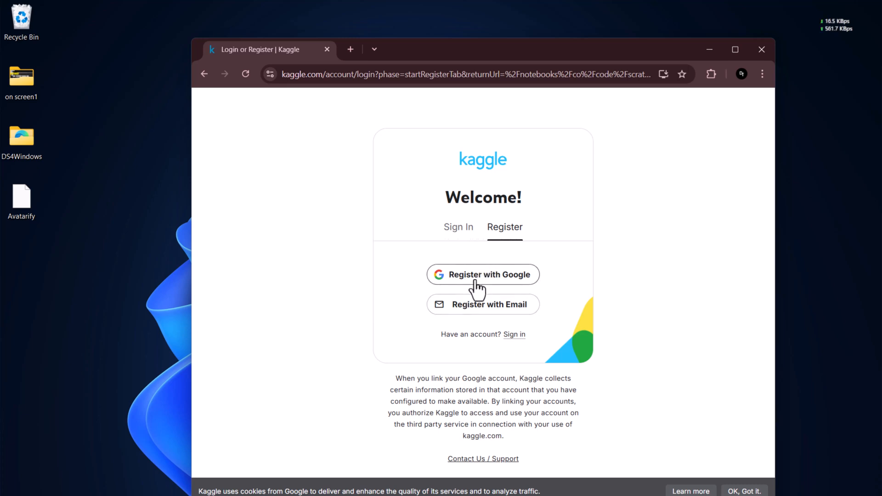
click(482, 275)
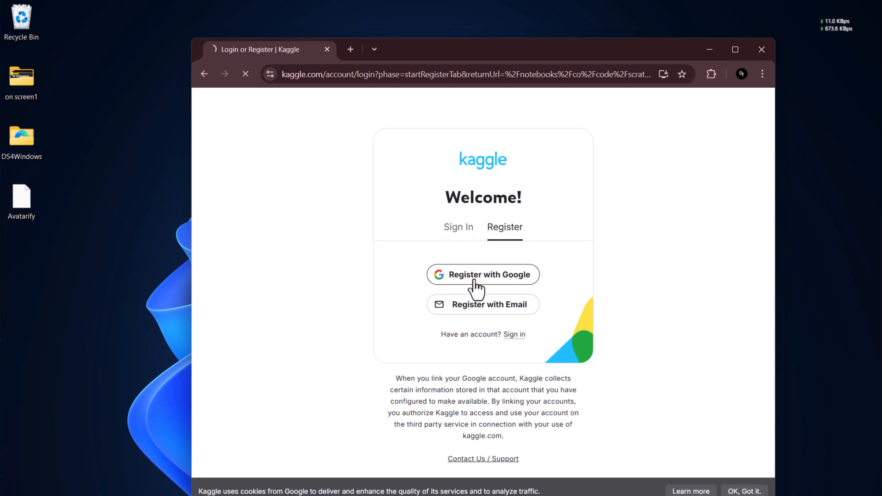
click(482, 275)
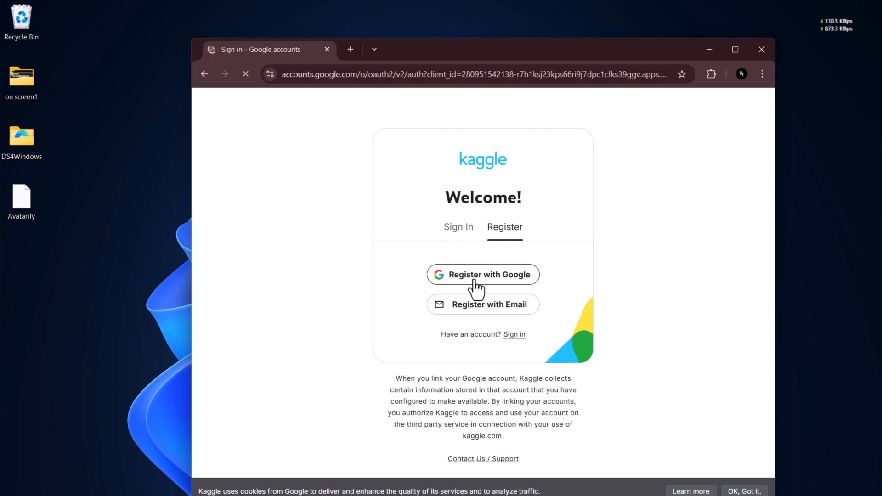
click(482, 275)
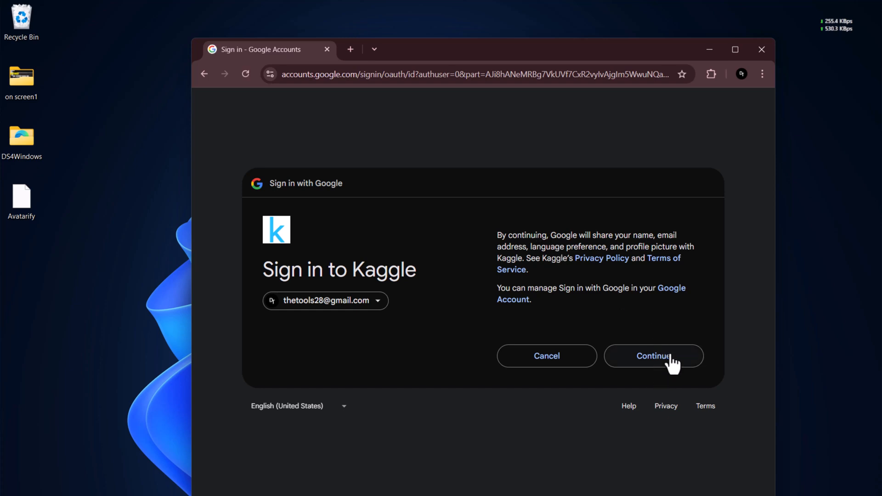
click(653, 355)
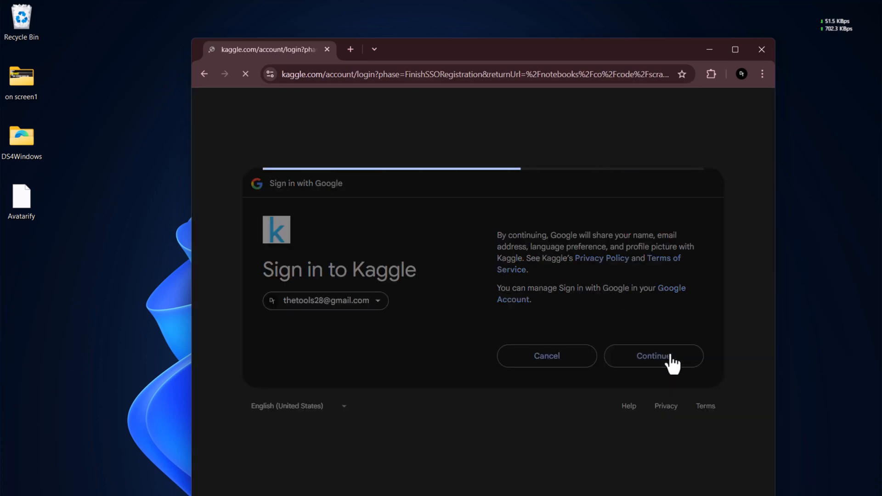
- Append 28 to the full name, making it TheTools28, and submit registration
click(652, 356)
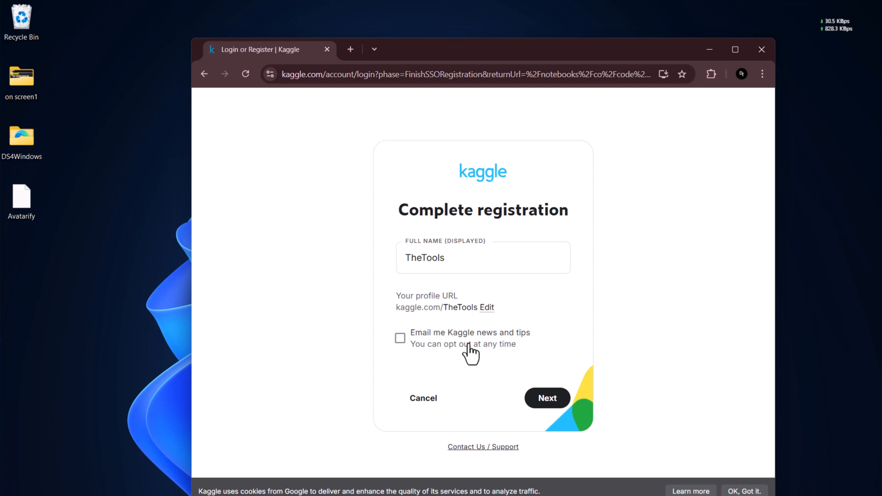
mouse_move(567, 421)
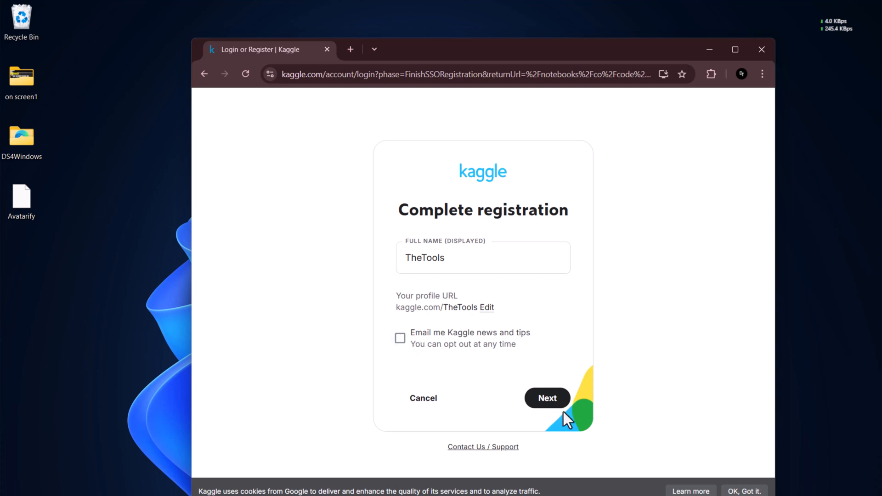
click(546, 397)
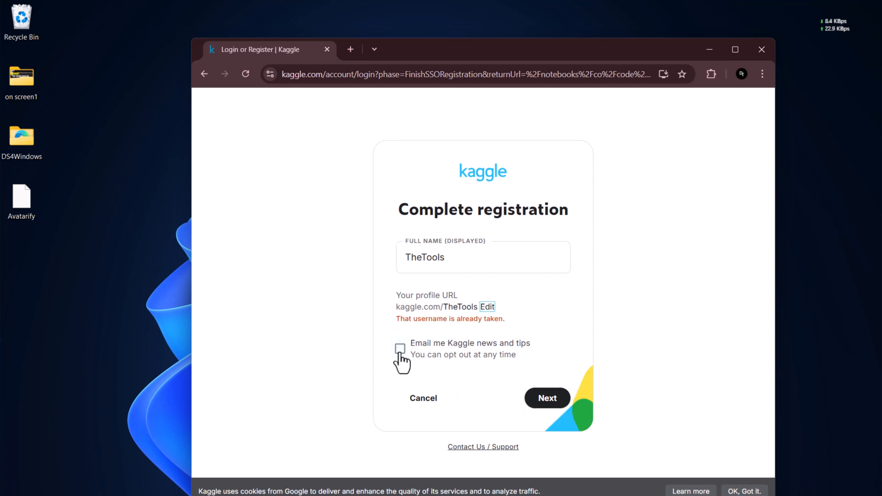
mouse_move(407, 309)
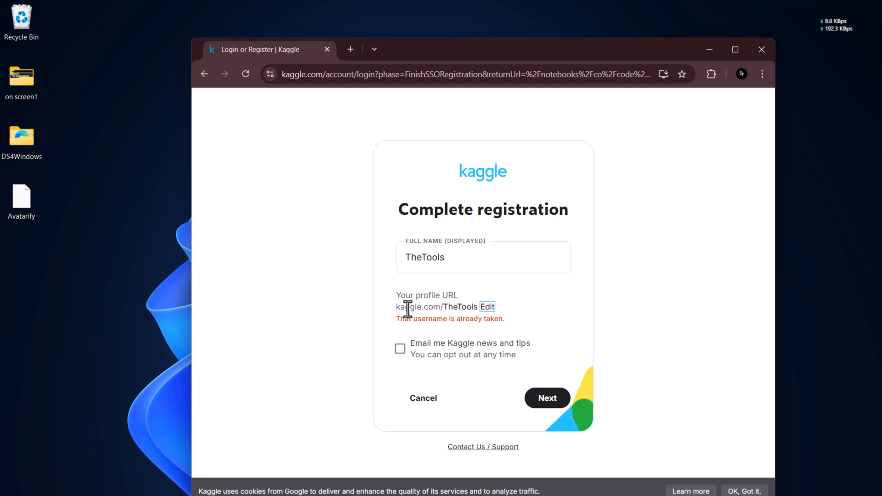
click(482, 257)
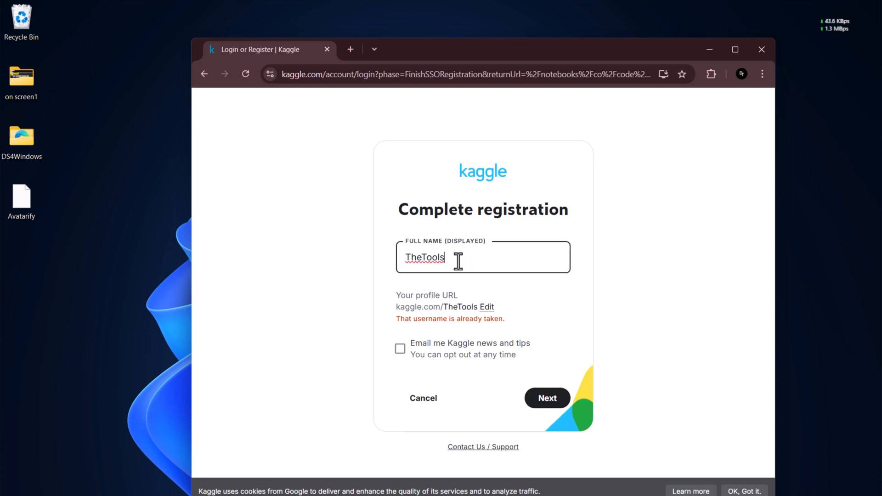
text(28)
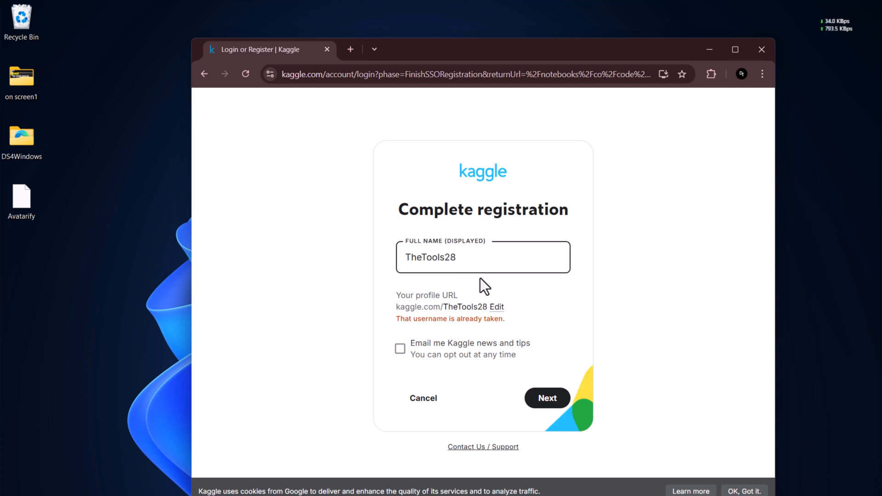
click(546, 398)
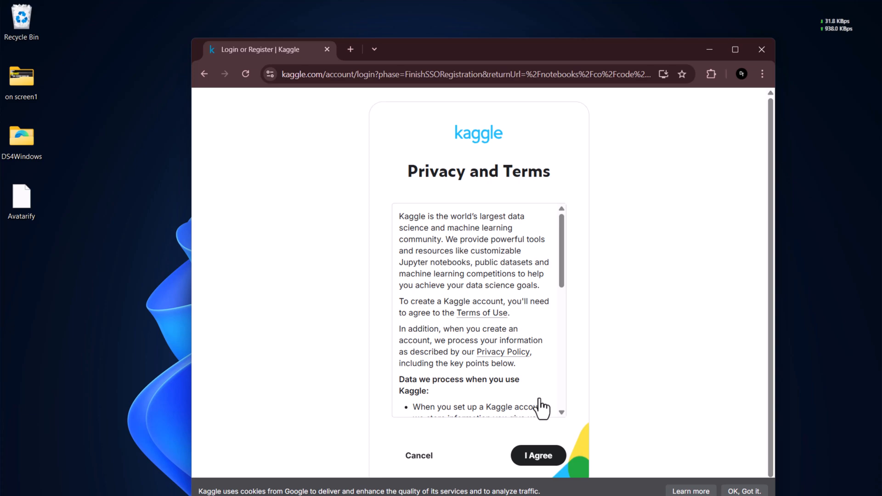
- Scroll through Kaggle's Privacy and Terms and agree to them
scroll(down, 3)
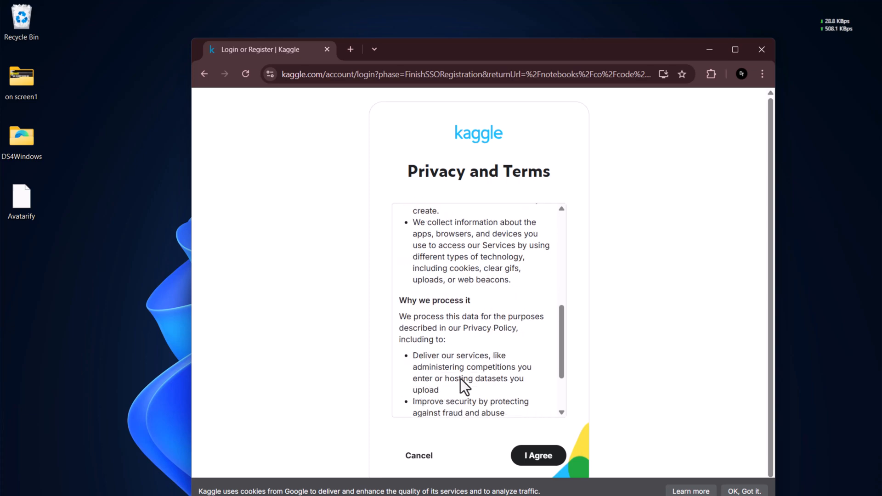
click(537, 456)
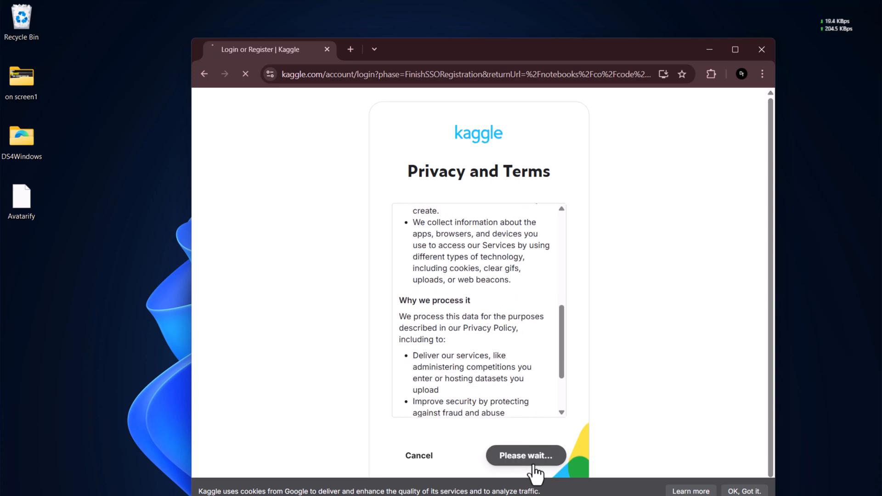
click(524, 456)
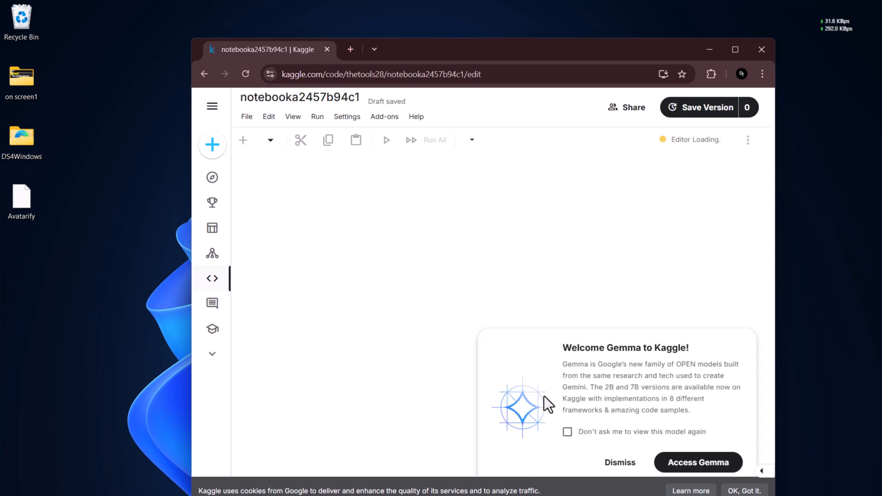
mouse_move(460, 221)
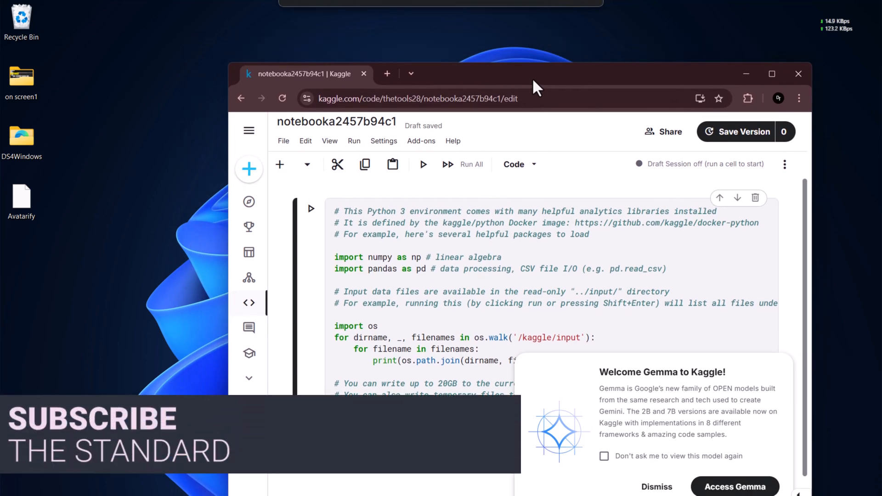
- Close the Gemma welcome popup and expand the navigation sidebar
click(249, 130)
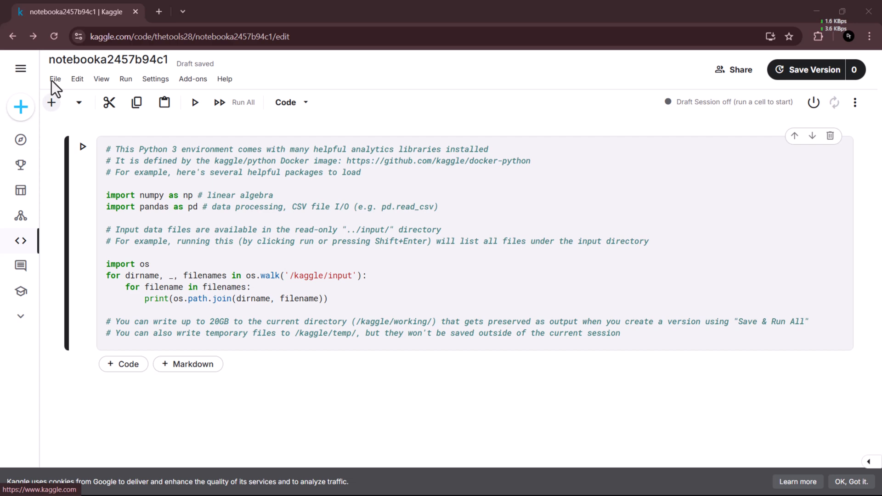
mouse_move(21, 69)
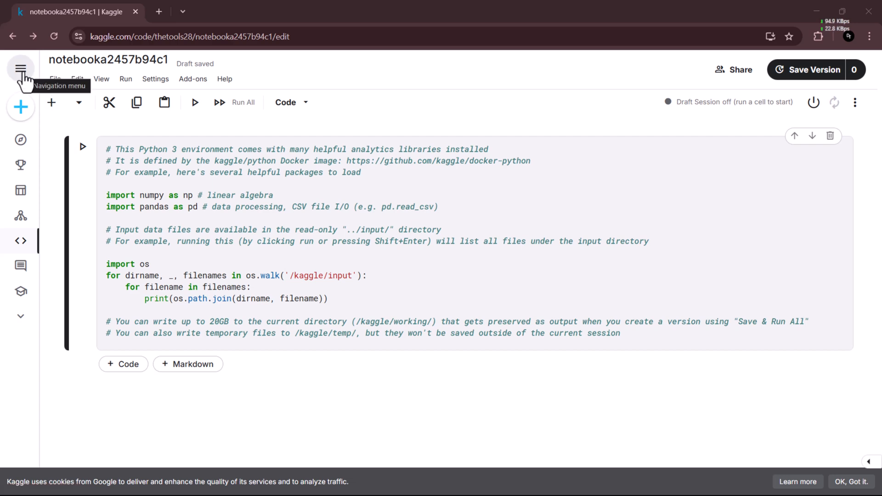
click(21, 69)
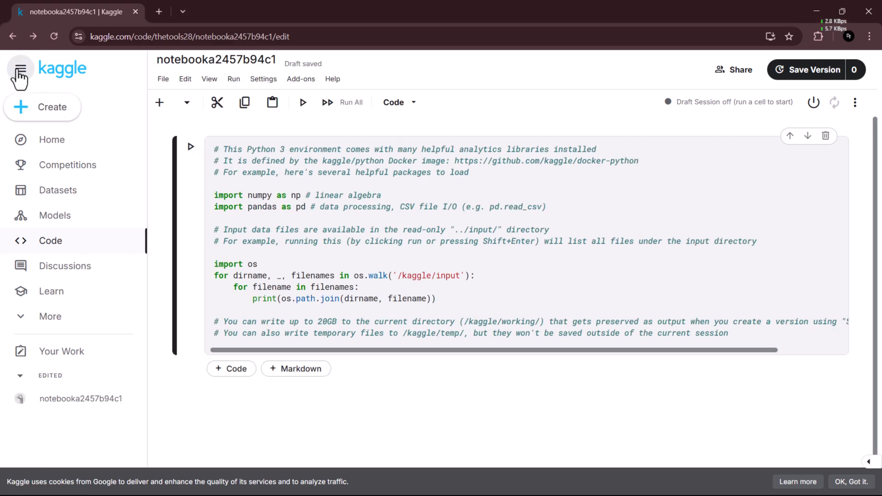
mouse_move(93, 220)
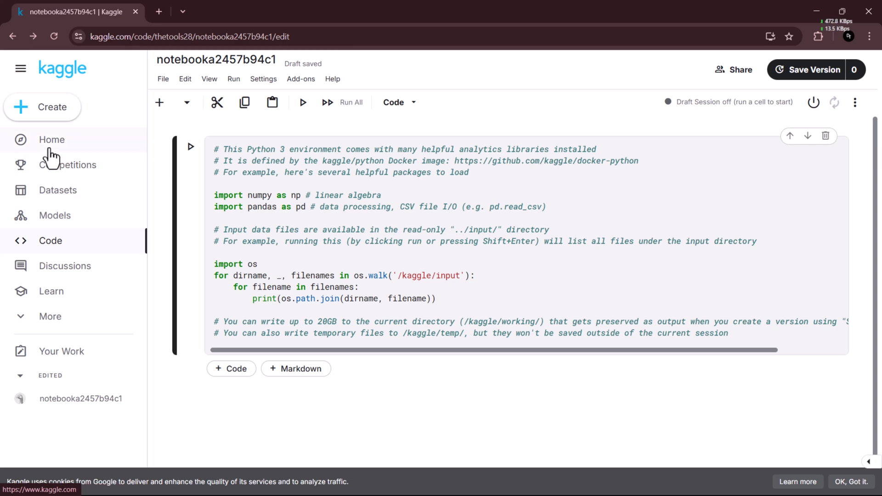
- Open account Settings from the avatar menu and start Phone verification
click(51, 140)
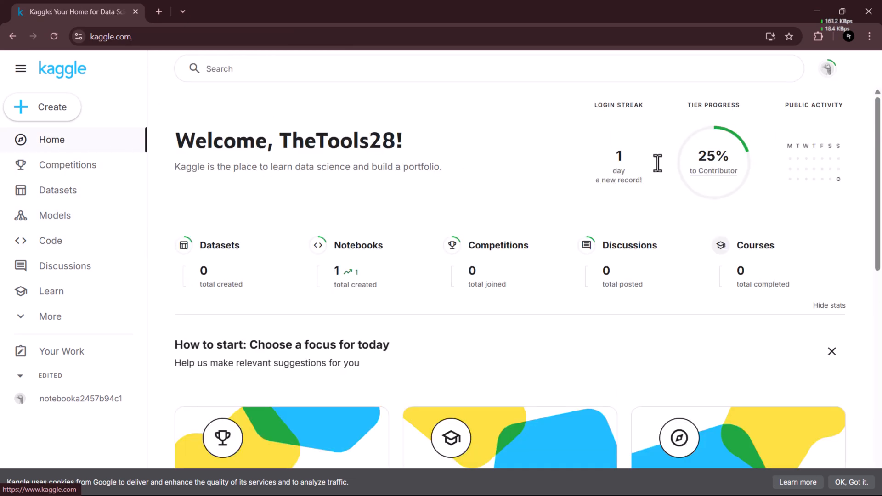
mouse_move(827, 68)
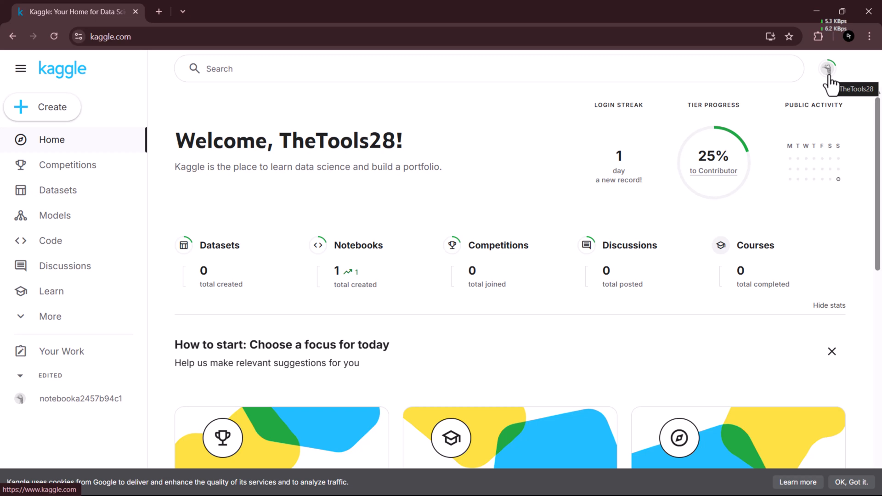
click(828, 65)
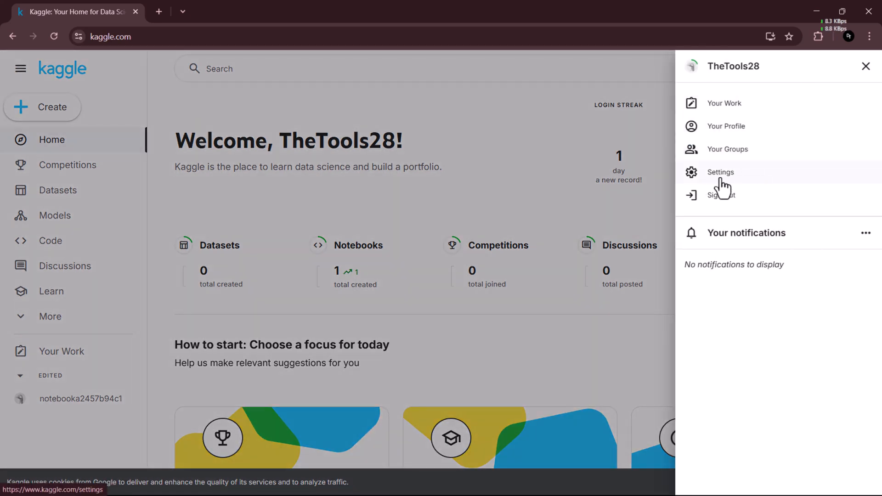
click(719, 172)
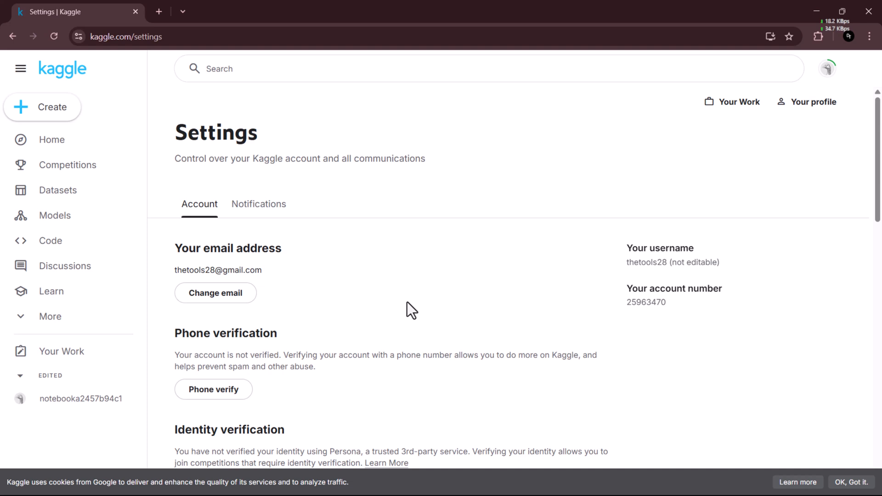
mouse_move(286, 270)
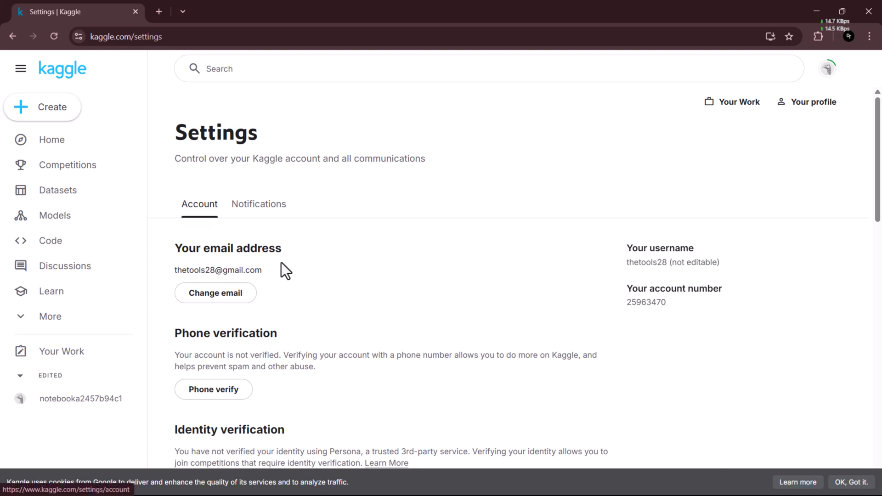
scroll(down, 3)
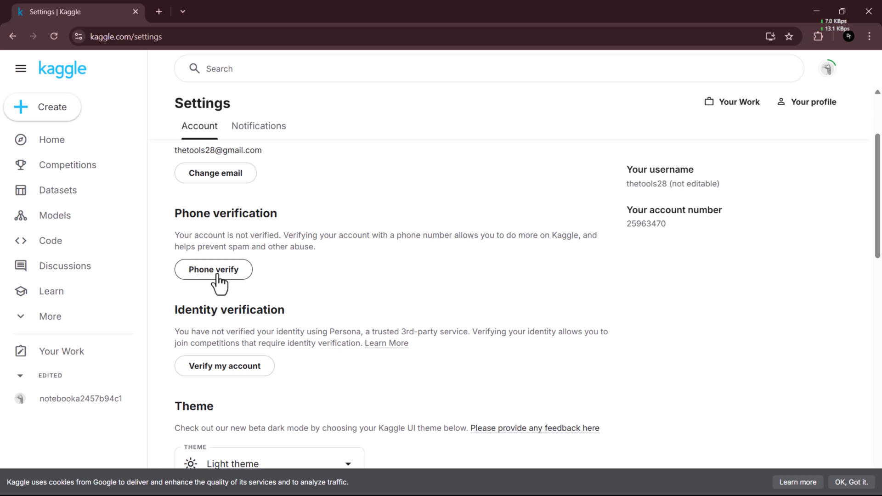
click(213, 269)
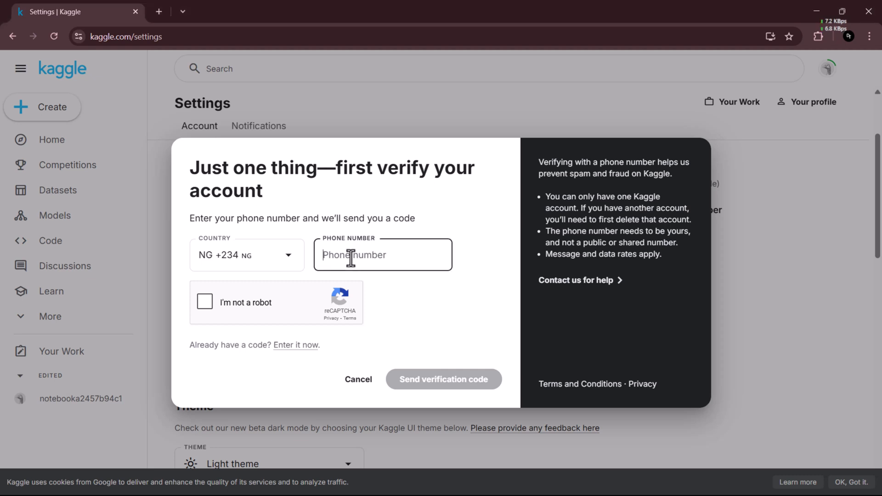
- Enter the phone number, solve the motorcycle reCAPTCHA, and send the verification code
text(81)
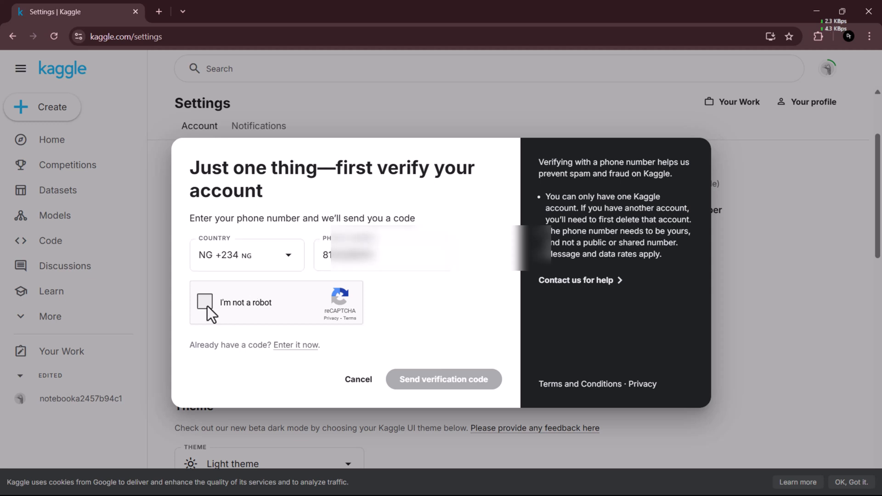
click(205, 302)
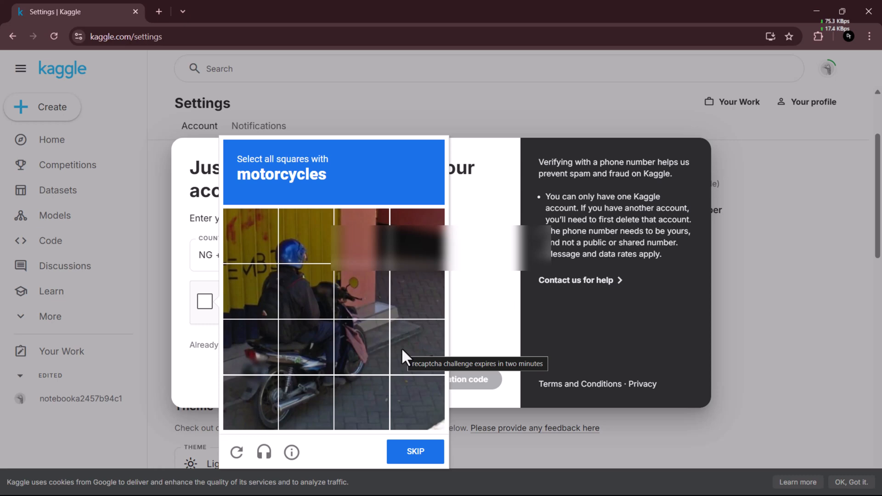
mouse_move(250, 261)
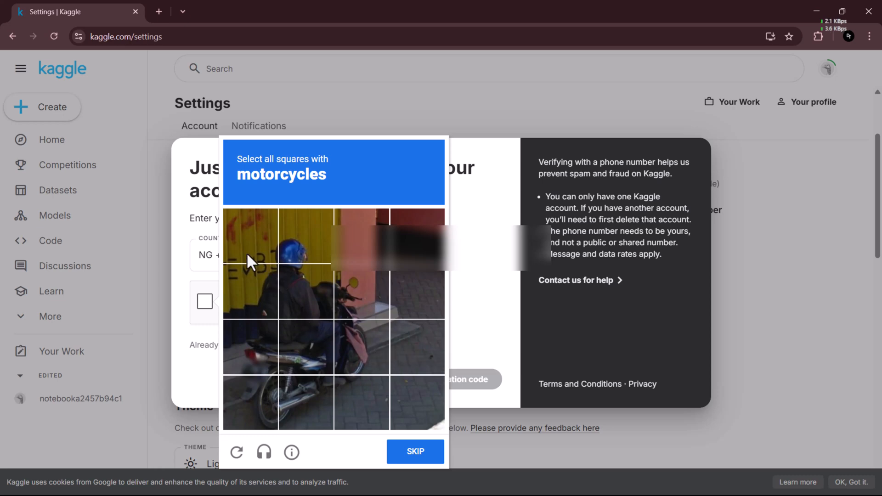
mouse_move(312, 377)
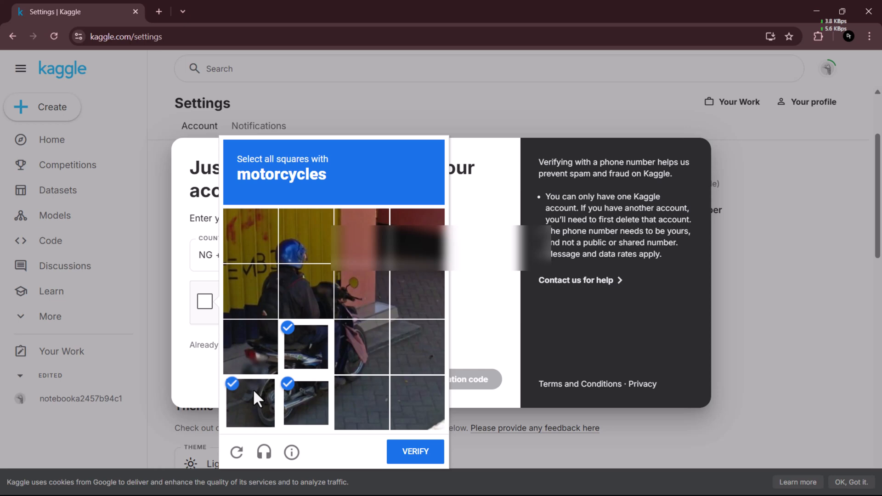
click(361, 346)
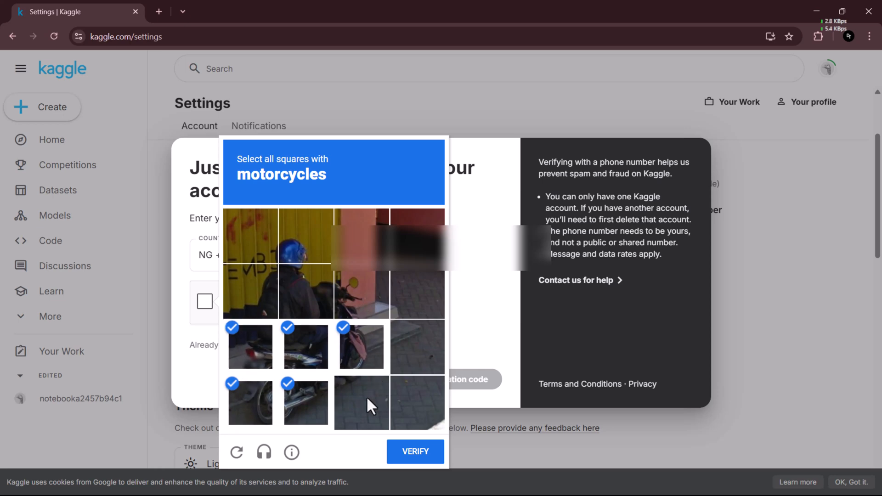
click(362, 402)
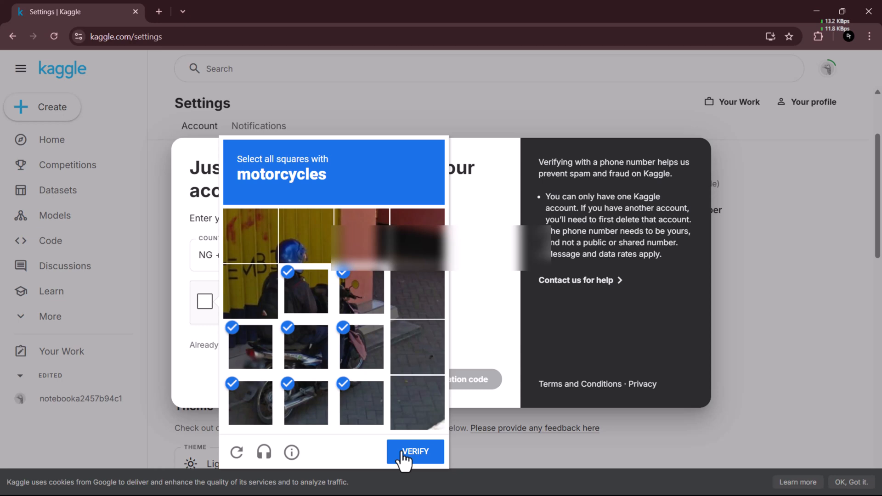
click(415, 452)
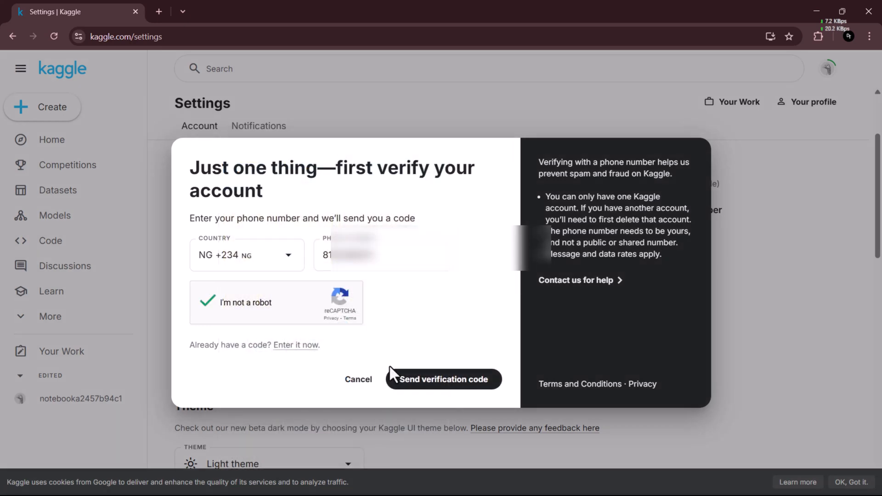
click(443, 378)
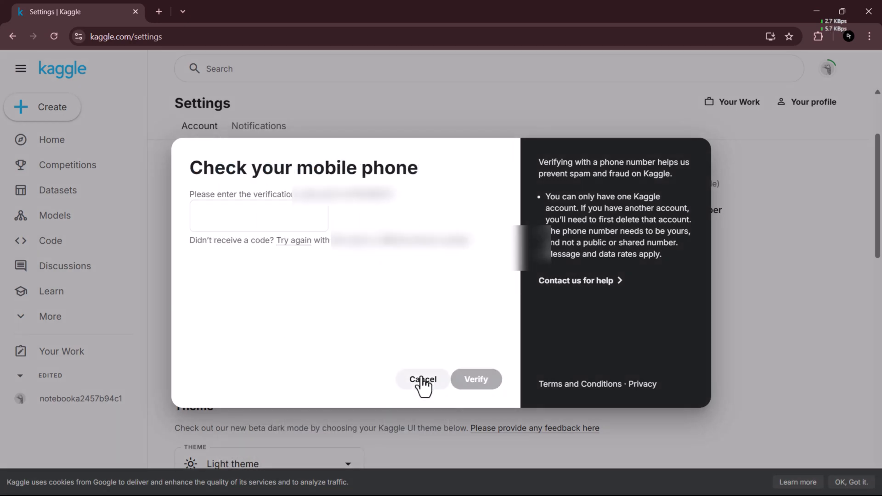
mouse_move(429, 332)
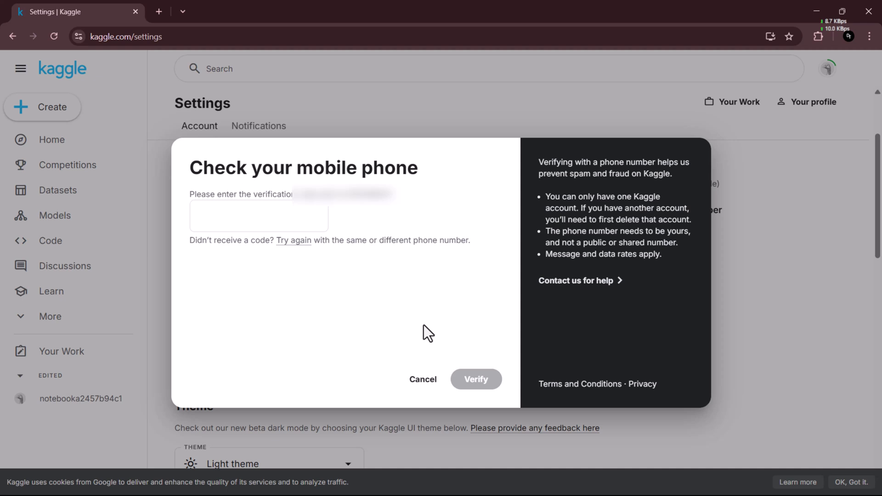
click(259, 217)
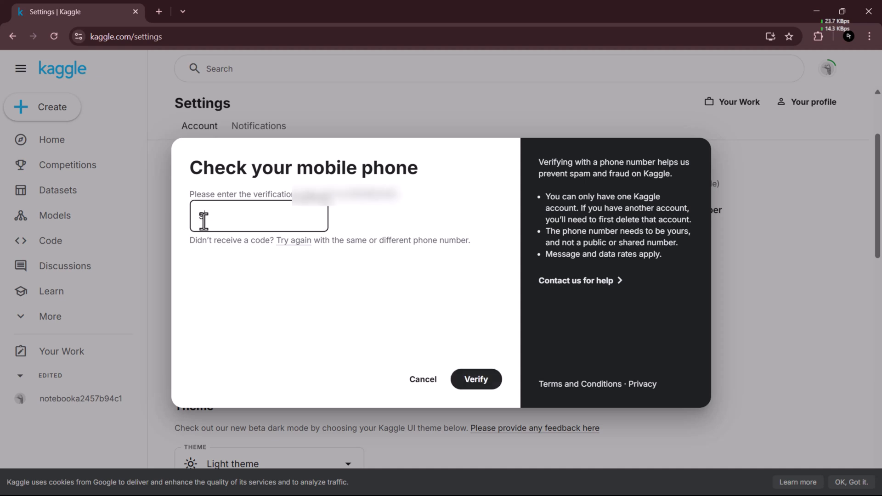
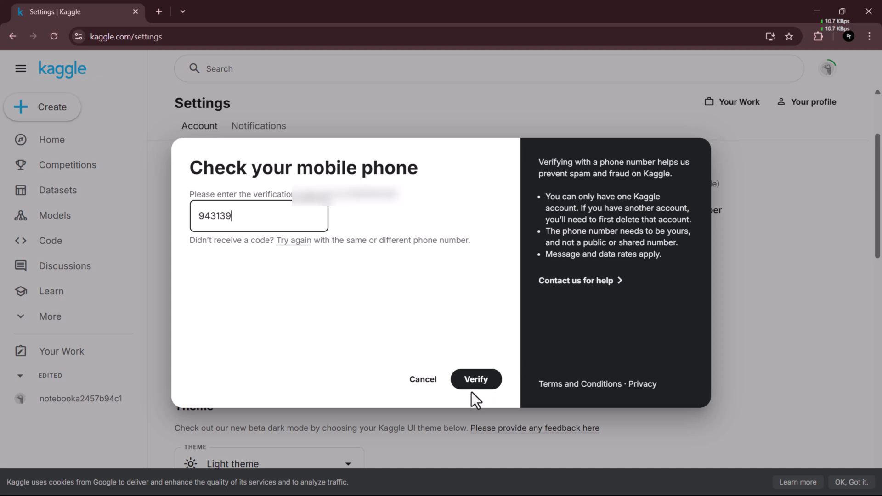
click(476, 379)
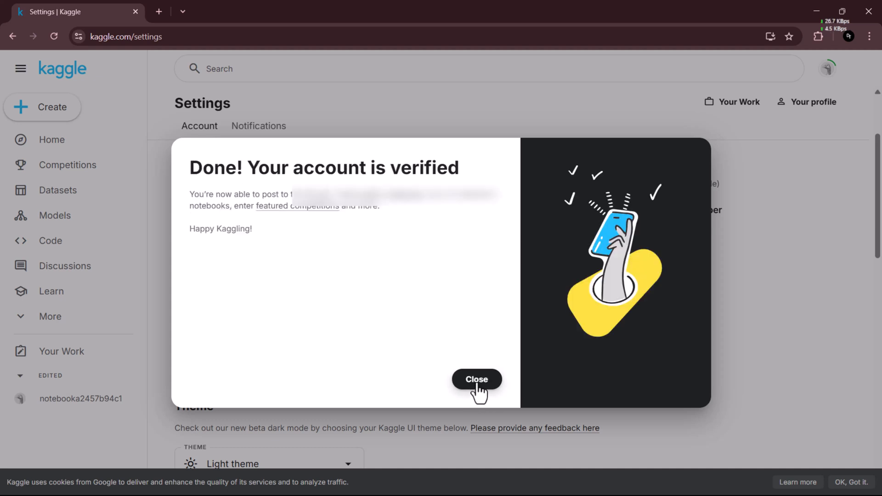
mouse_move(441, 394)
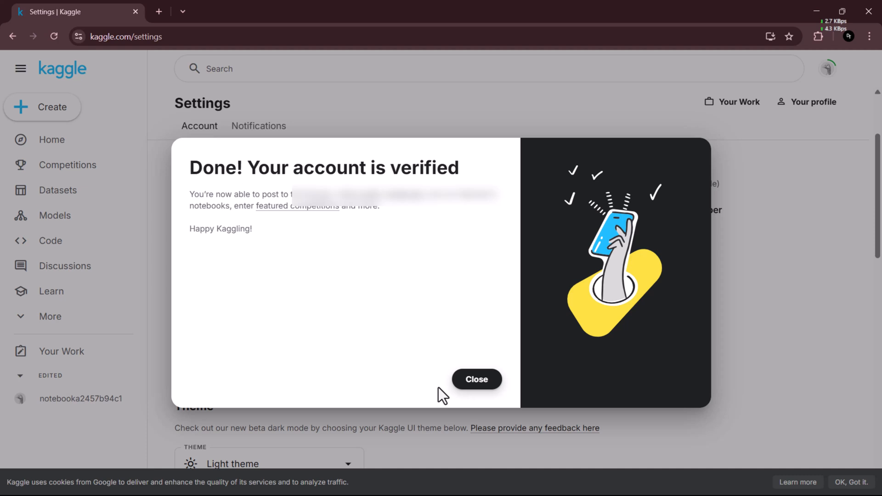
mouse_move(471, 391)
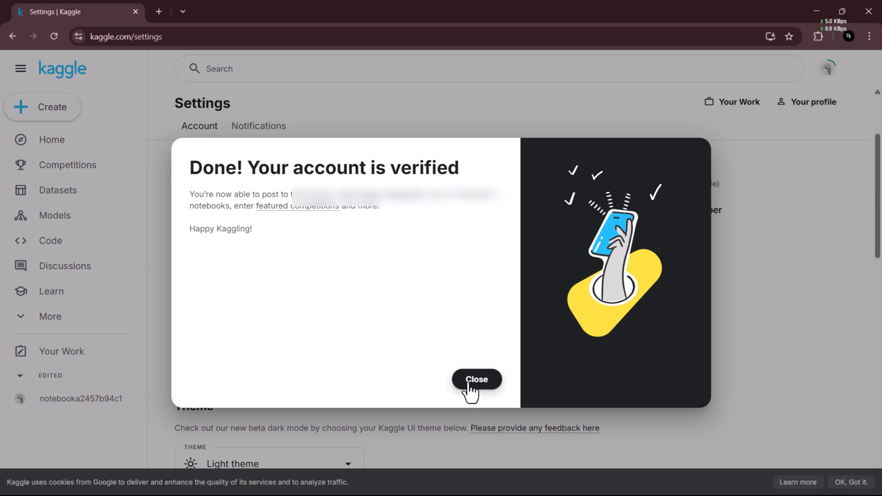
click(476, 379)
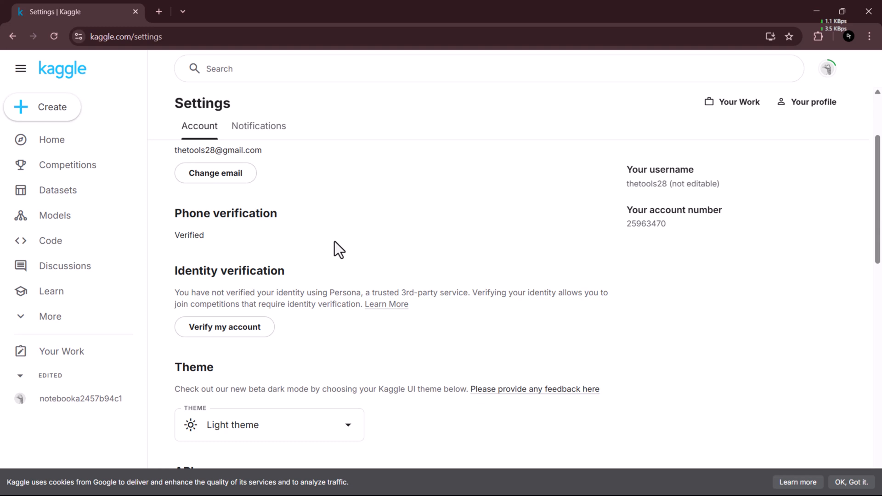
- Click Verify my account under Identity verification and retry the incomplete attempt
scroll(up, 3)
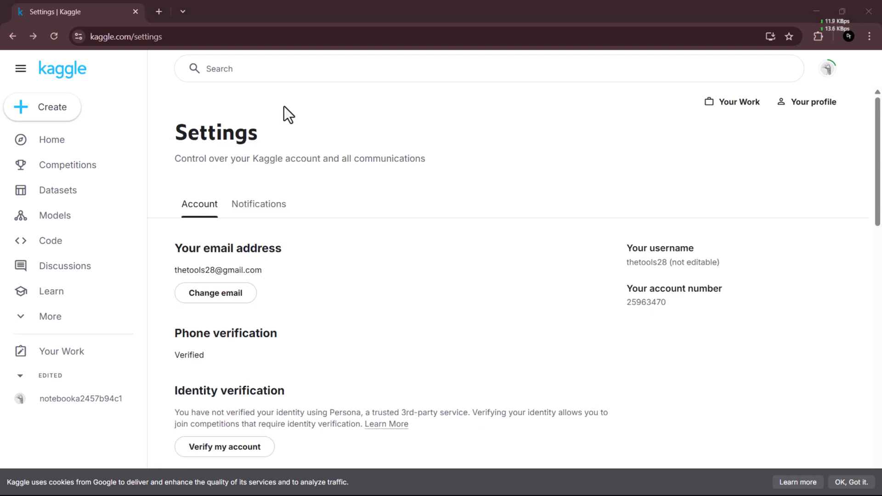
scroll(down, 3)
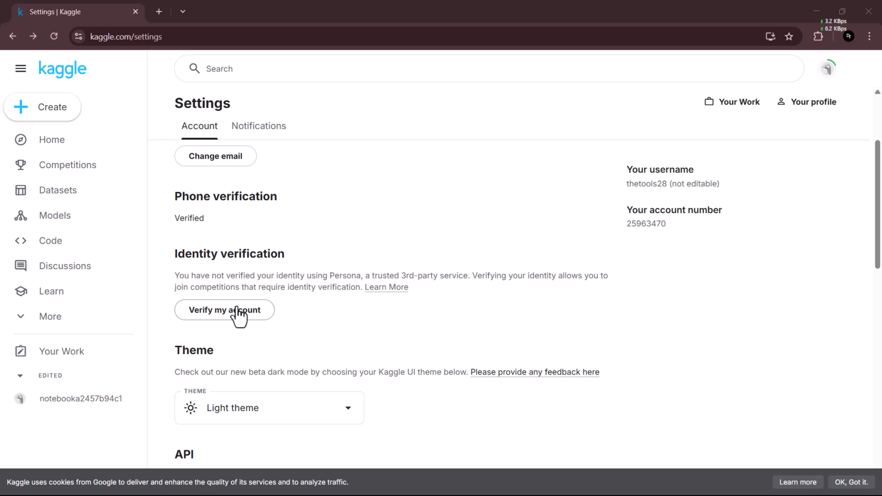
mouse_move(236, 321)
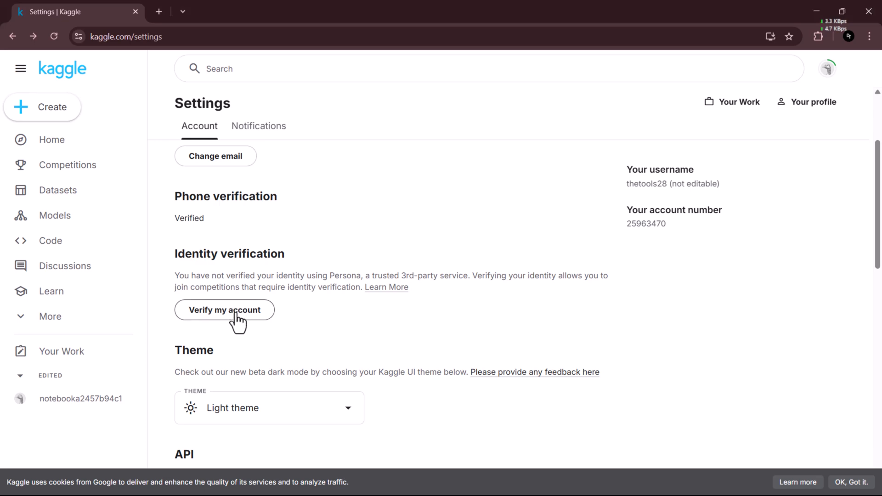
click(224, 310)
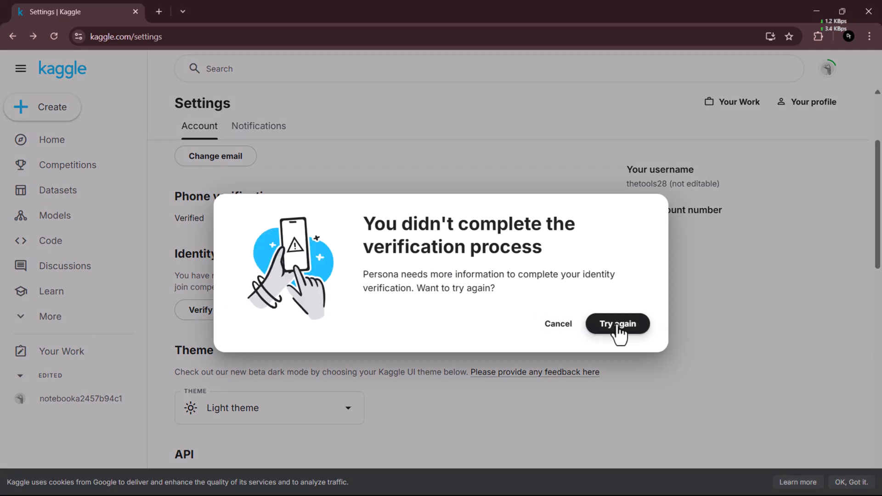
mouse_move(612, 335)
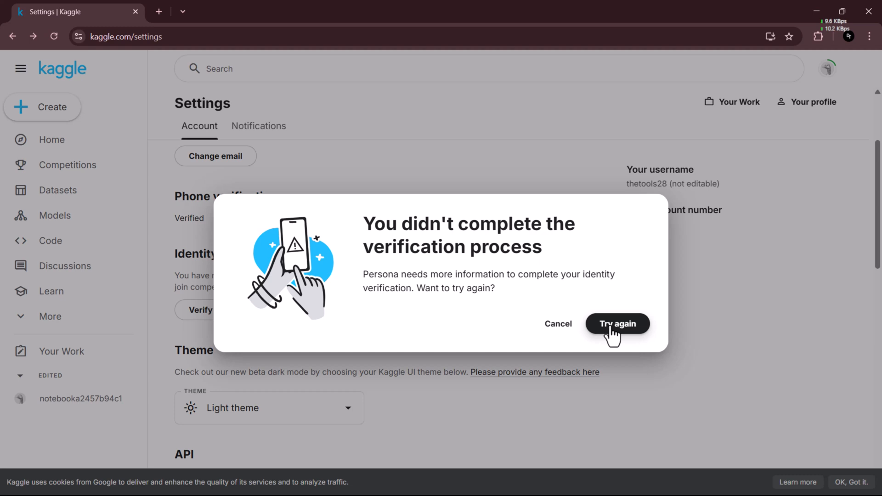
click(617, 323)
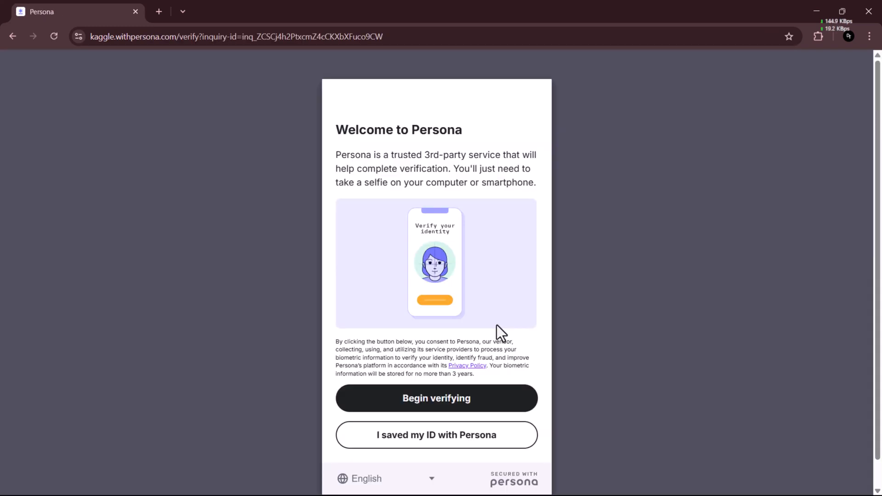
mouse_move(436, 410)
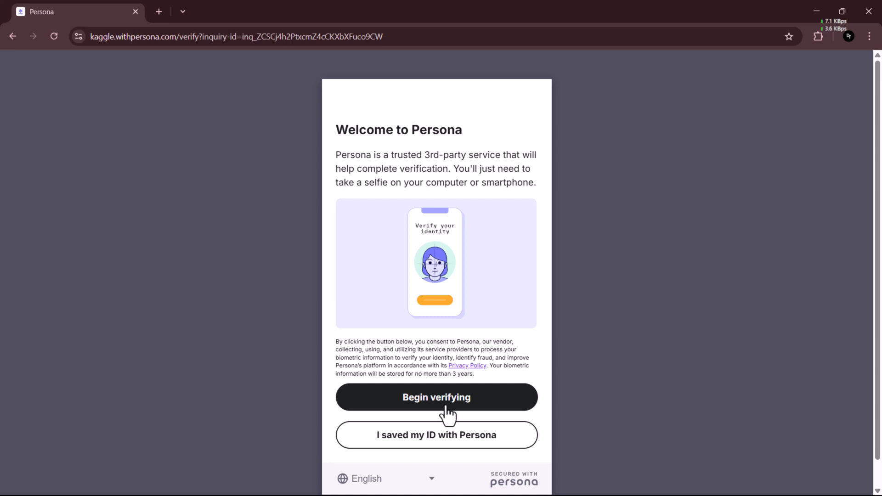
- Take the Persona selfie with camera access, decline saving identity, and return to Kaggle
click(436, 397)
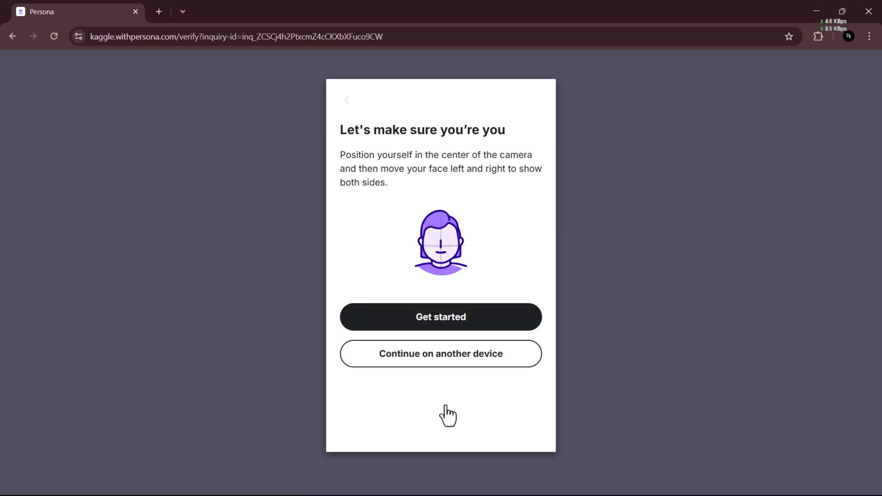
mouse_move(450, 329)
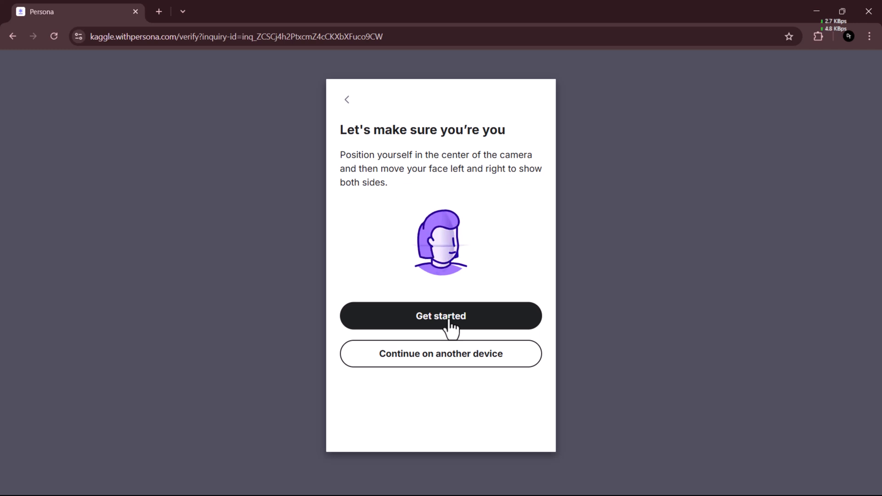
click(440, 316)
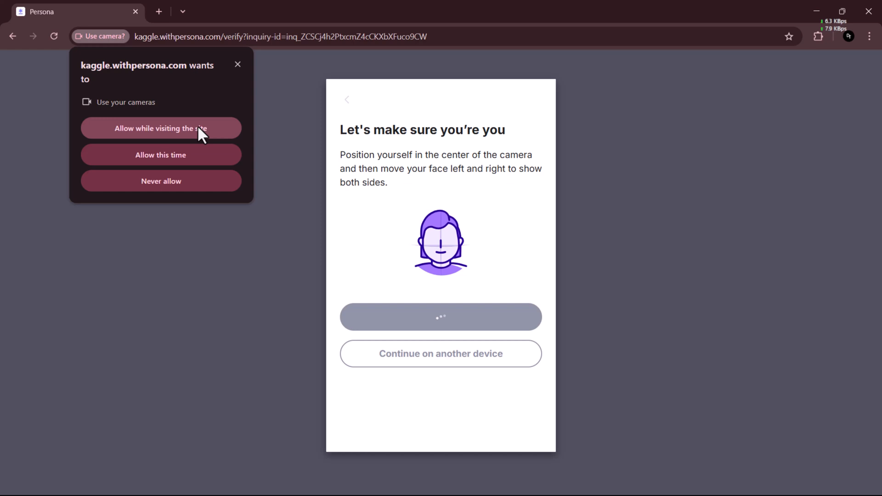
click(161, 128)
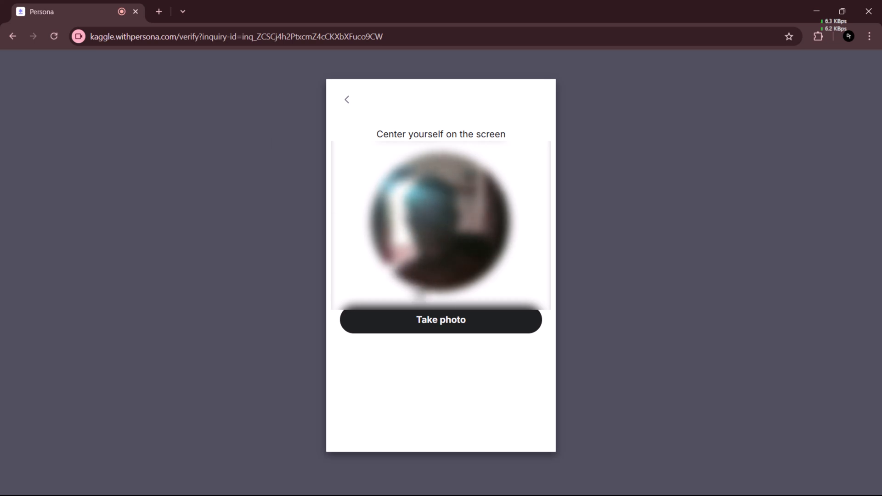
mouse_move(454, 333)
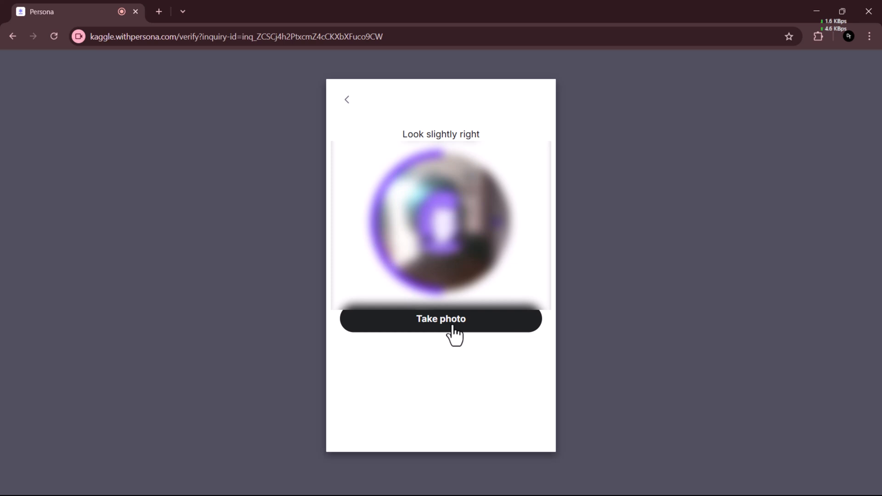
click(441, 319)
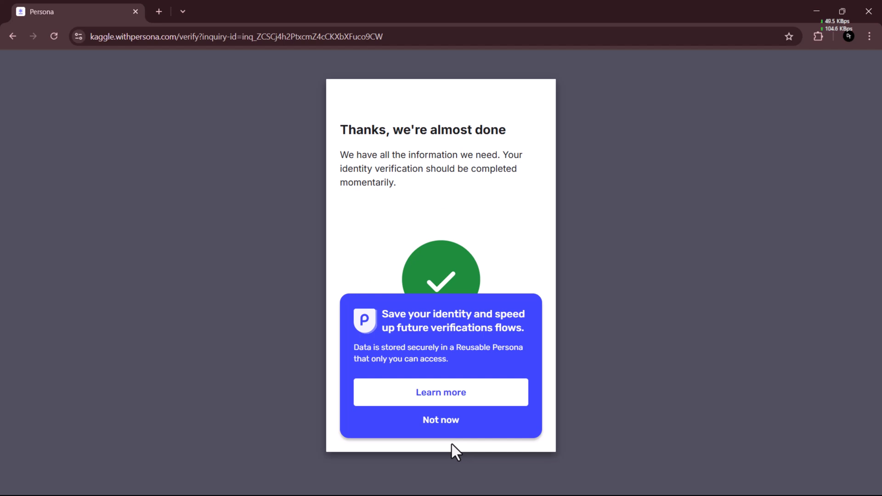
click(441, 419)
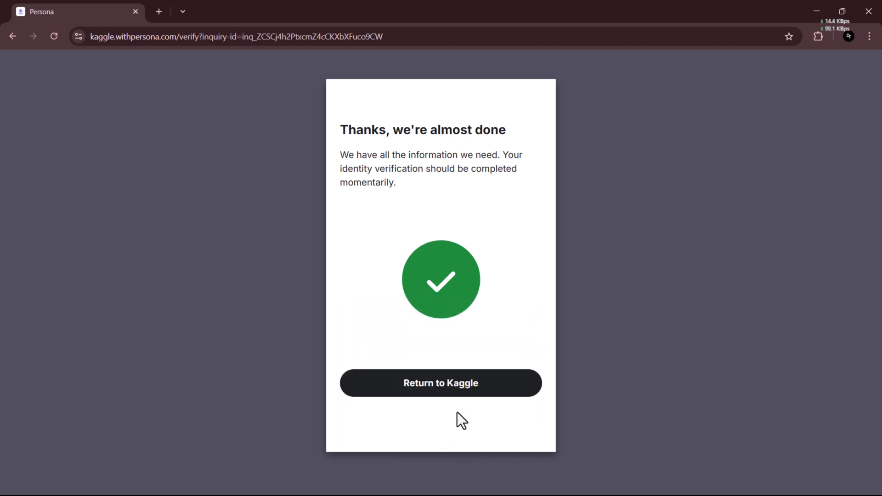
click(441, 383)
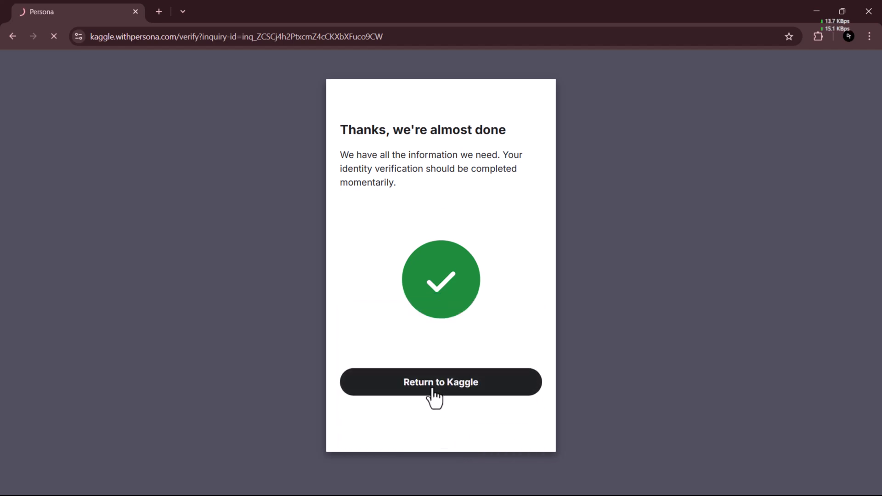
click(441, 381)
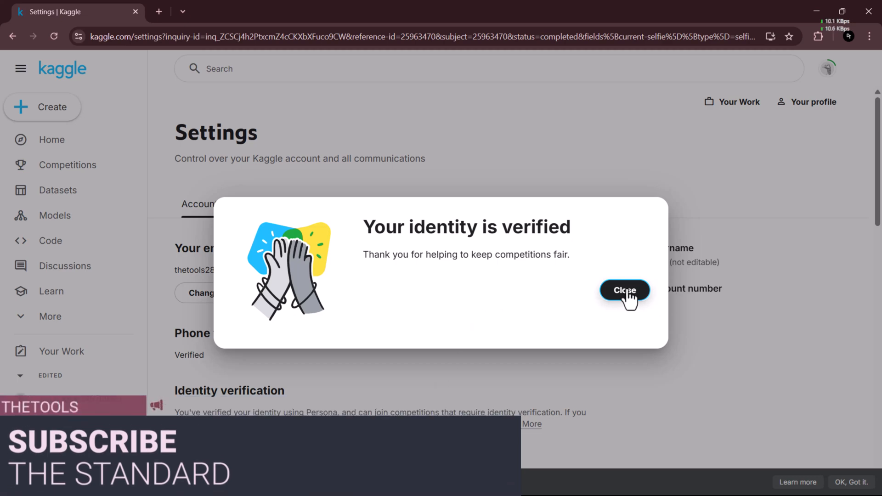
- Close the verified notice, review verification status, and open notebook notebooka2457b94c1
click(624, 291)
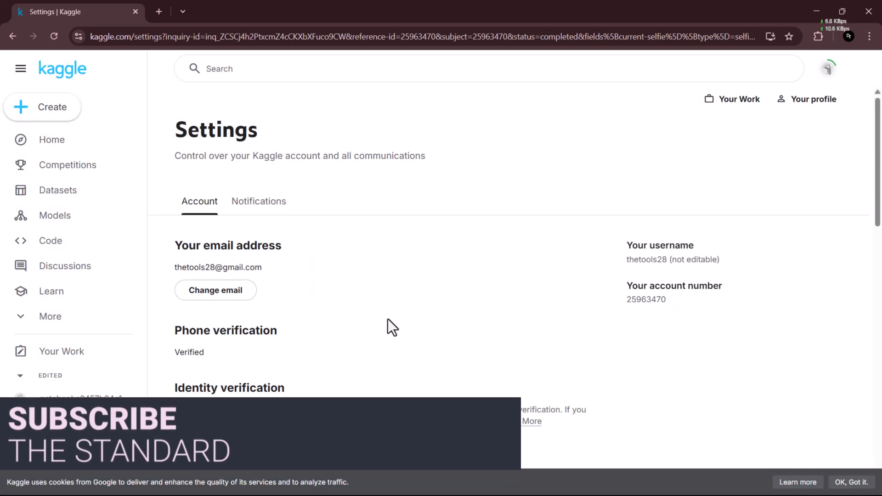
scroll(down, 3)
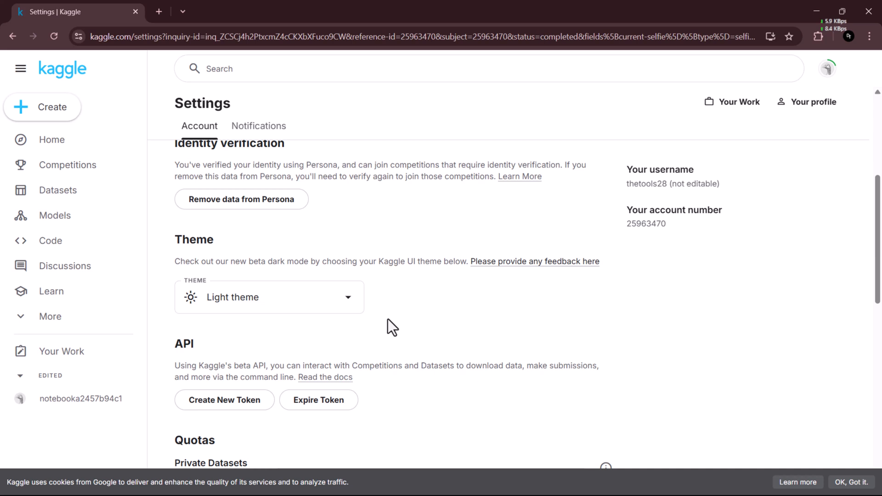
scroll(up, 3)
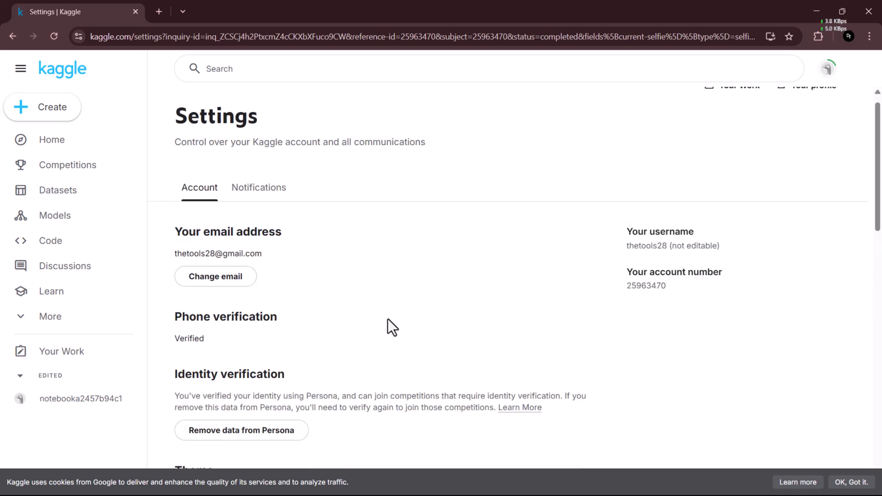
scroll(up, 3)
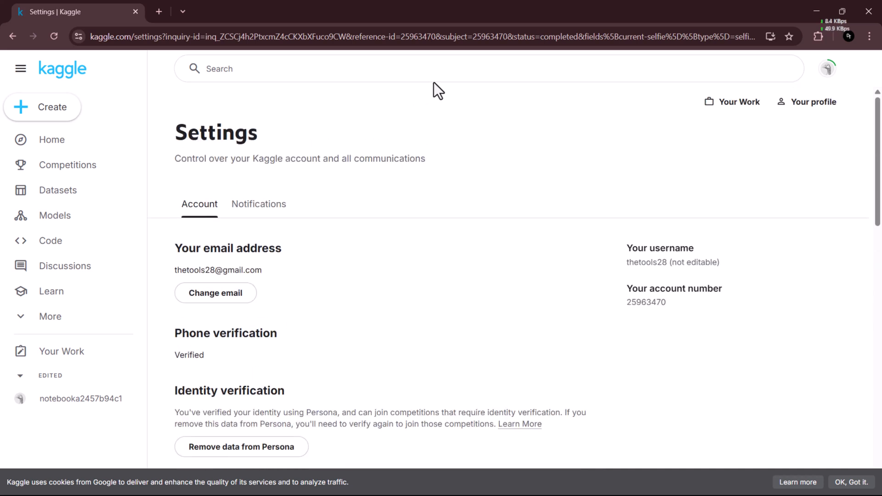
scroll(down, 3)
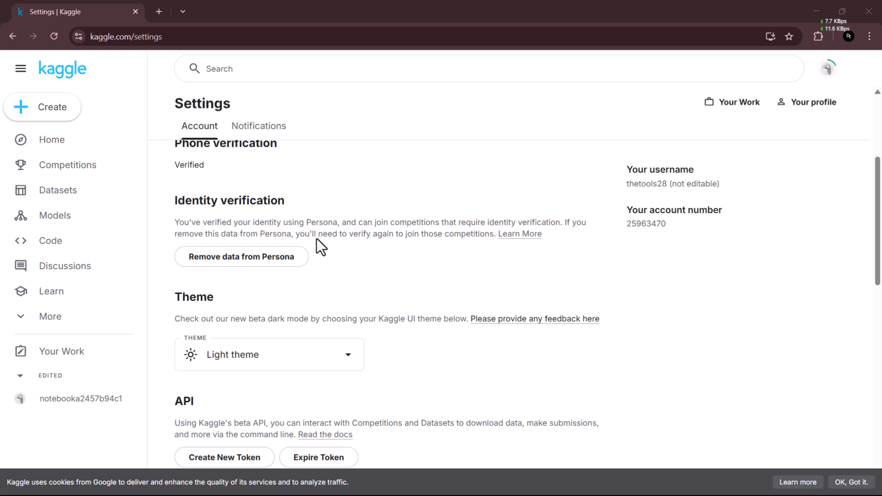
scroll(down, 3)
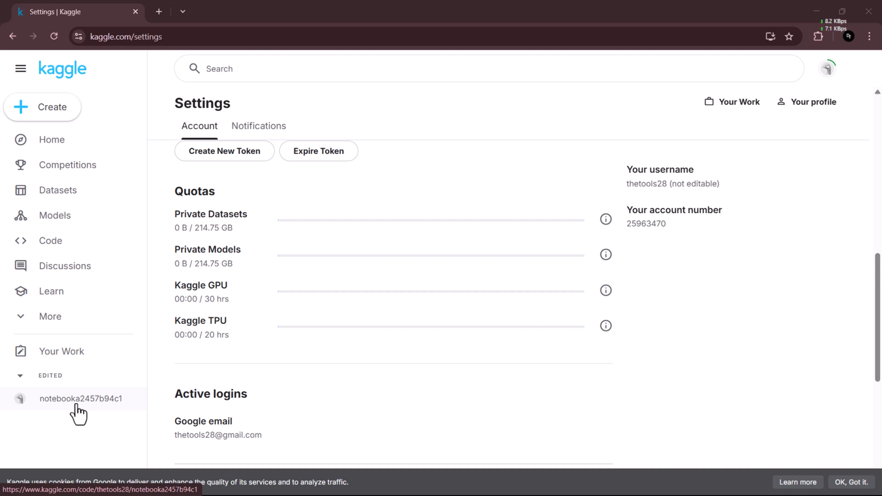
click(81, 398)
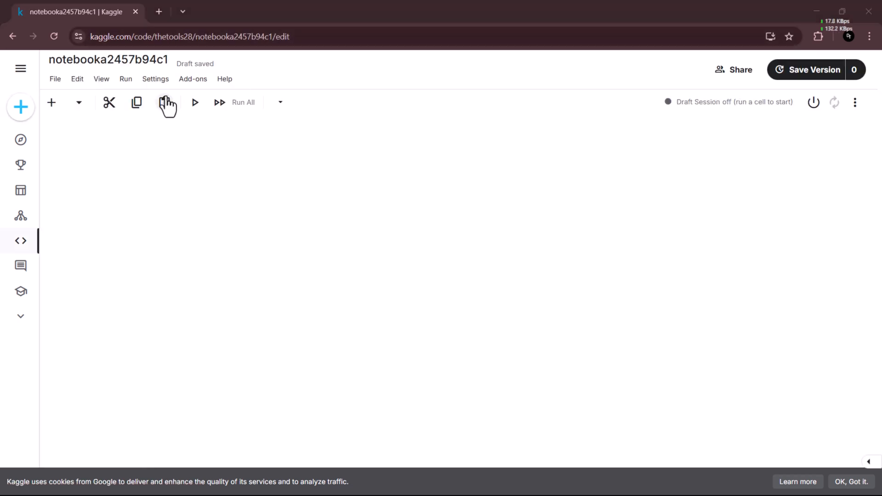
- Show the notebook's accelerator options: GPU T4 ×2, GPU P100 and TPU VM v3-8
click(155, 78)
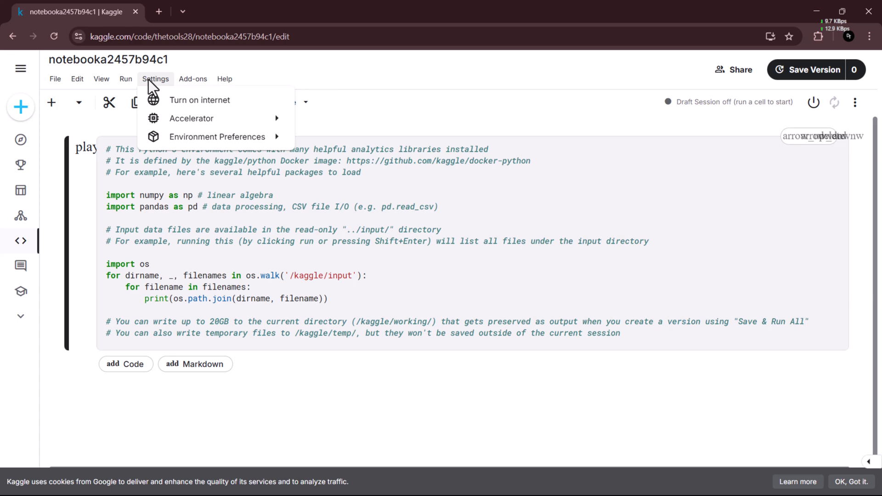
click(191, 118)
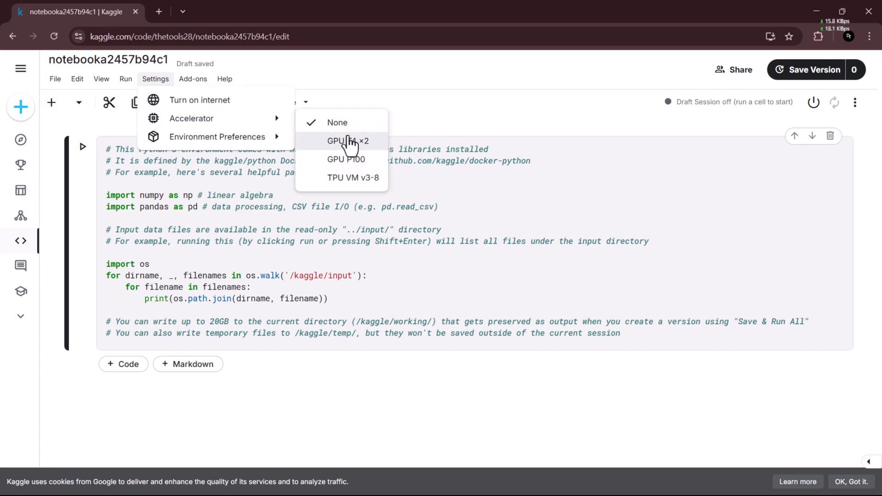
mouse_move(353, 163)
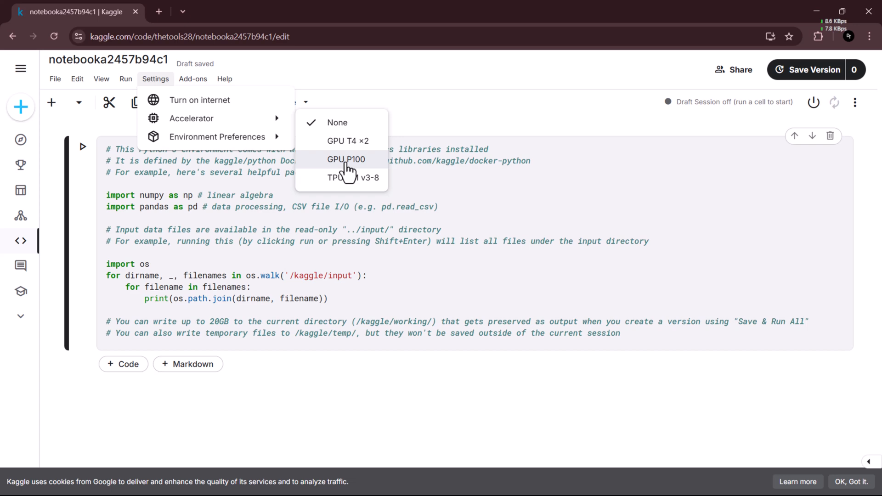
mouse_move(349, 177)
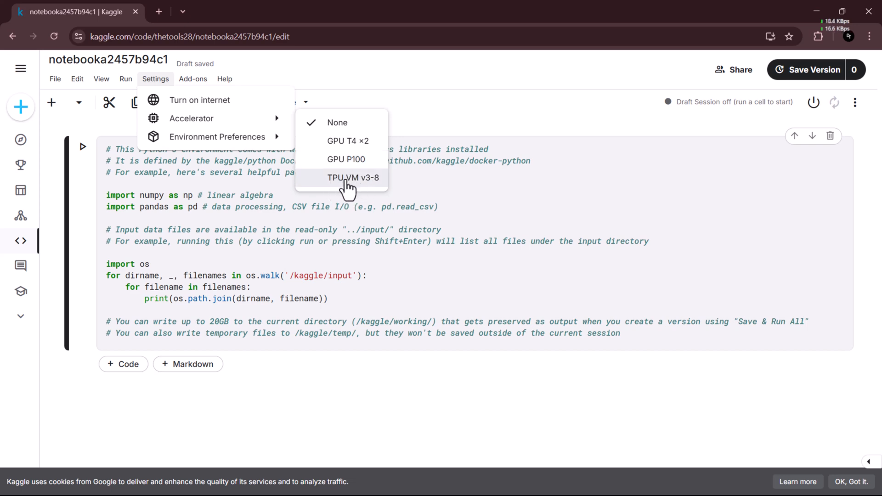
mouse_move(348, 141)
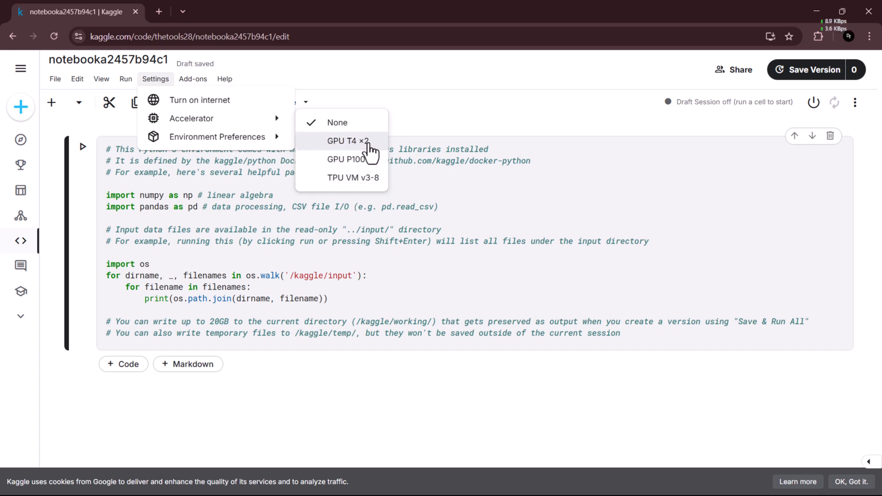
mouse_move(346, 159)
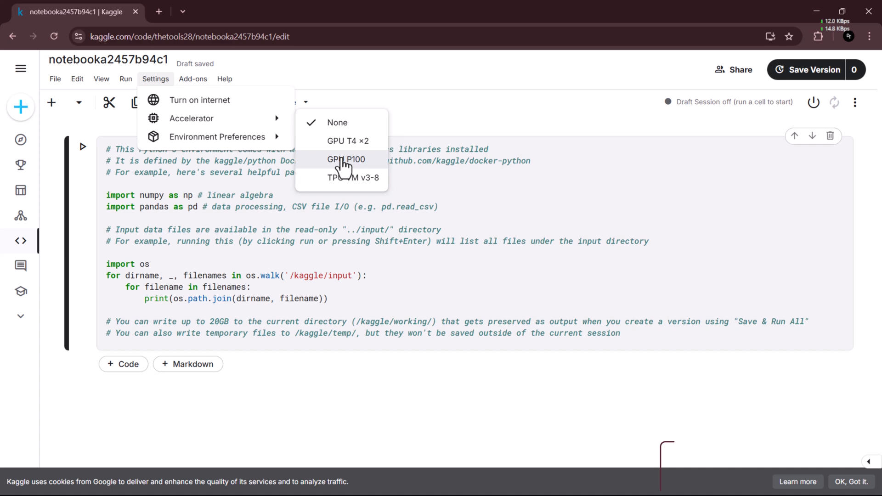
mouse_move(376, 166)
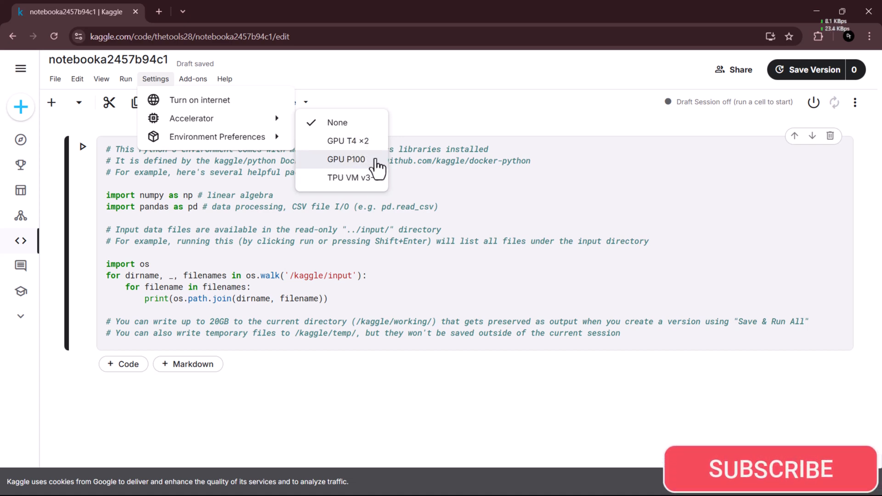
mouse_move(348, 178)
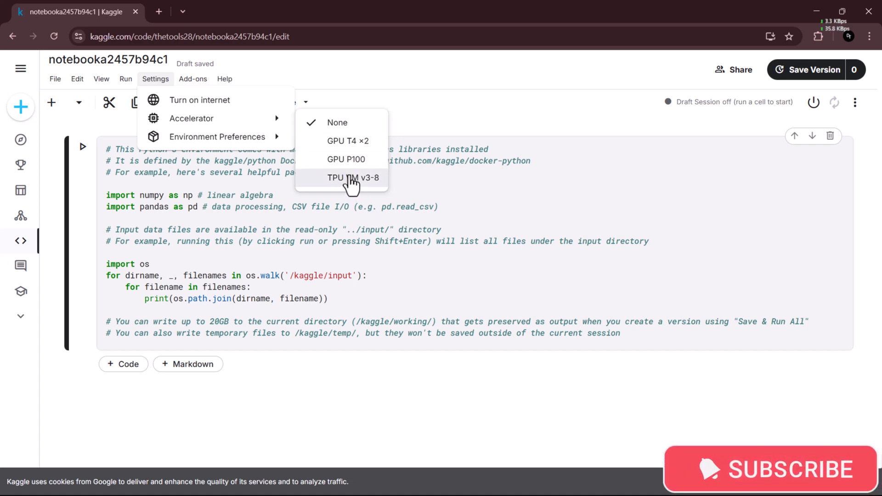